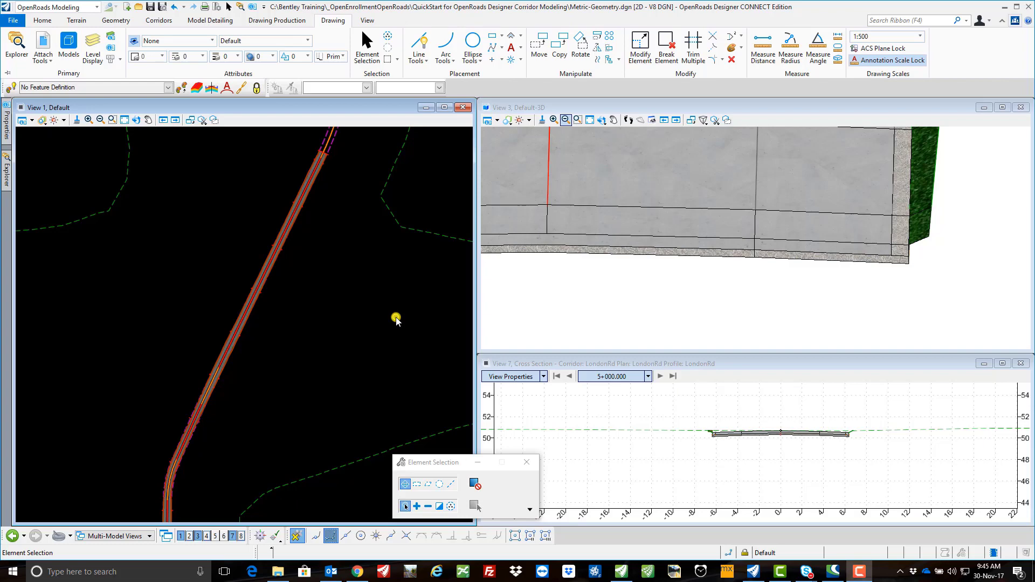
{"action": "mouse_move", "coordinate": [142, 13]}
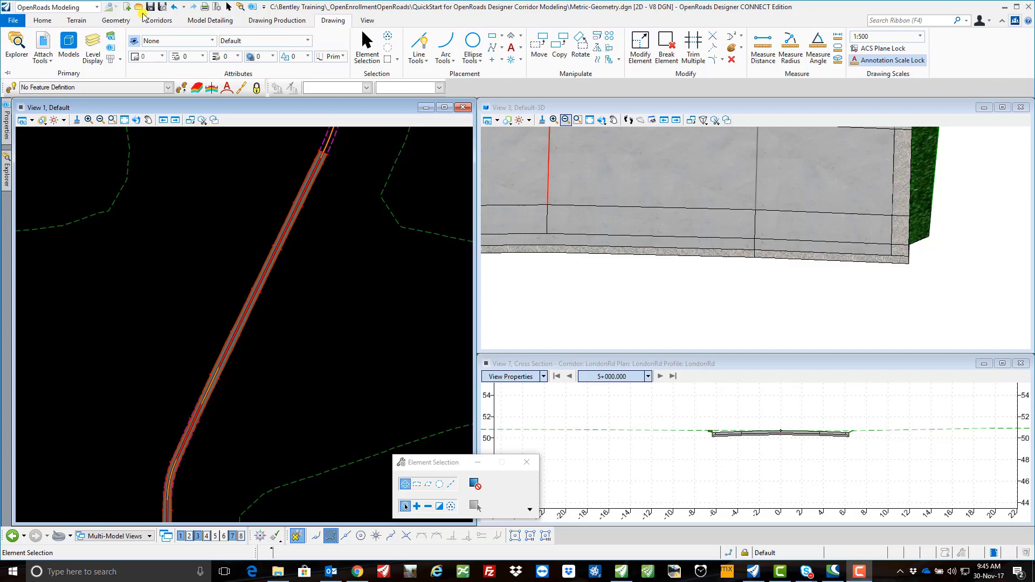
- Switch to the Corridors ribbon to bring up the corridor design tools
{"action": "left_click", "coordinate": [158, 21]}
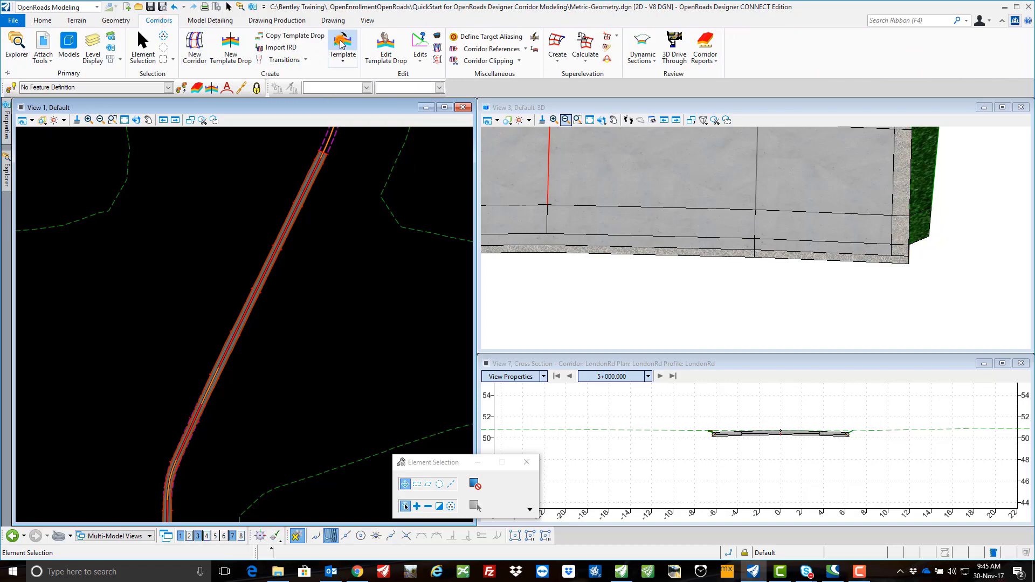
- Launch Create Template to edit the 2 Lanes road template
{"action": "left_click", "coordinate": [343, 43]}
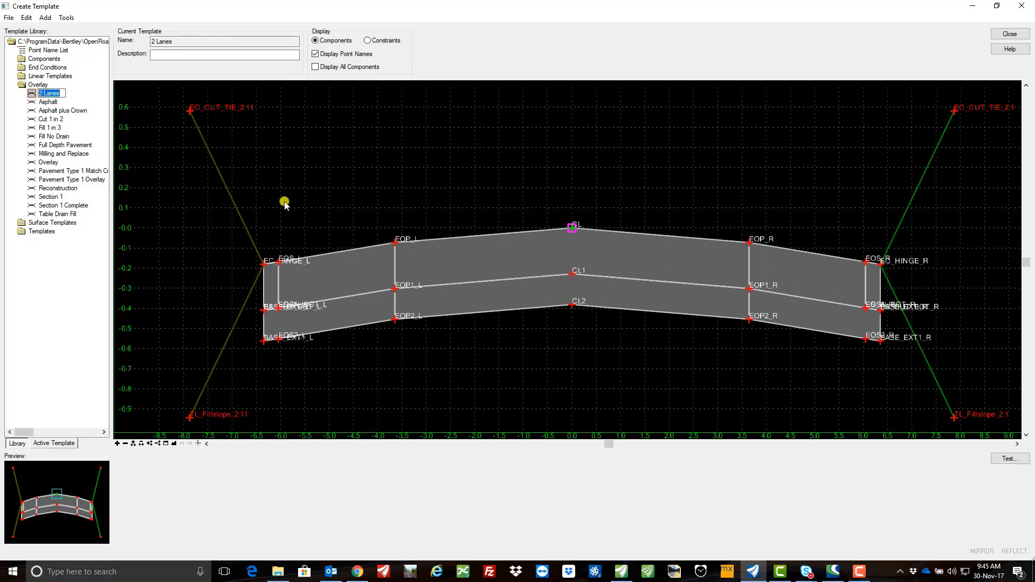
{"action": "mouse_move", "coordinate": [341, 428]}
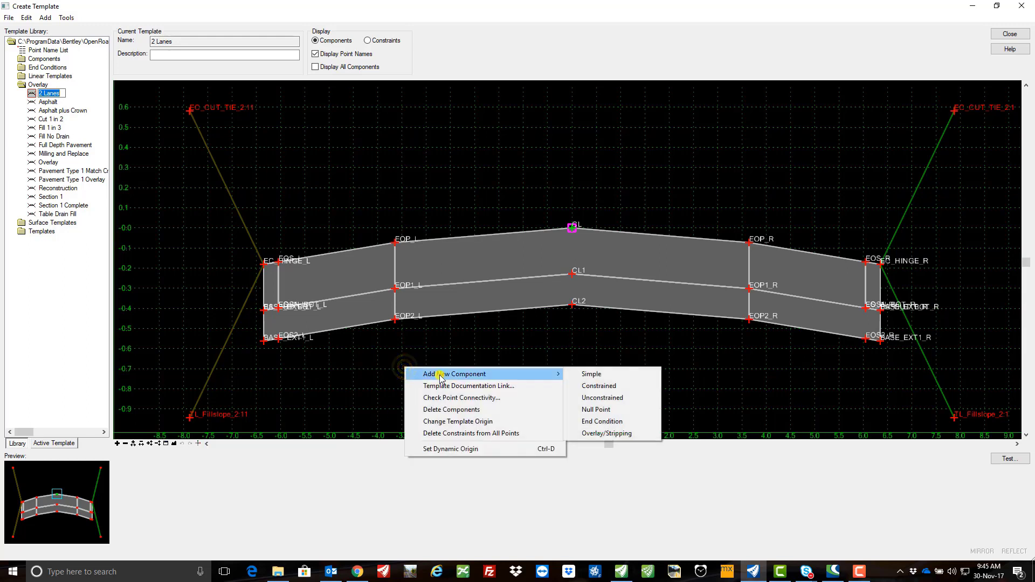
{"action": "mouse_move", "coordinate": [621, 433]}
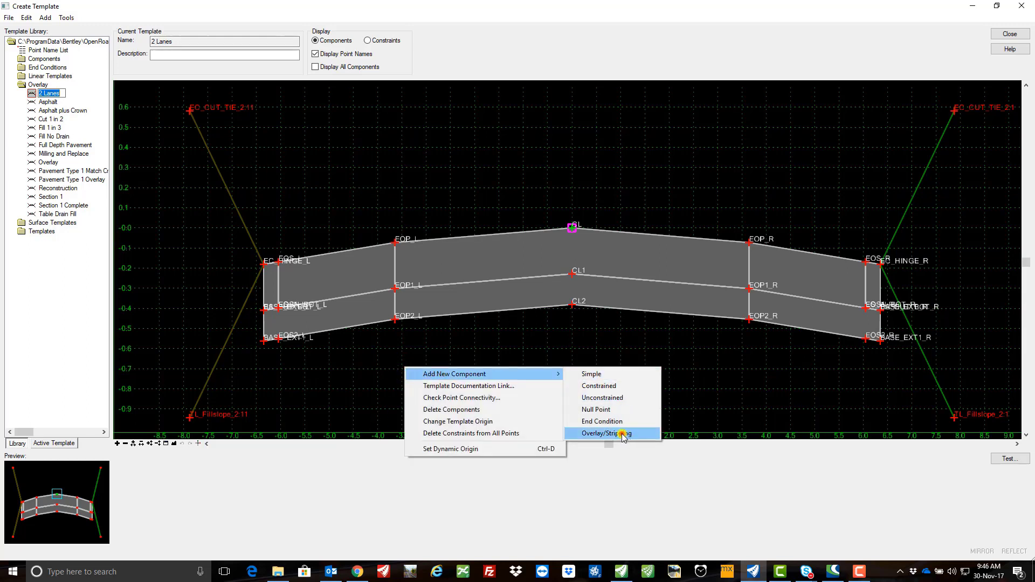
- Add an Overlay/Stripping component named TC_Topsoil with the Mesh\Grading\TC_Topsoil feature definition
{"action": "left_click", "coordinate": [605, 433]}
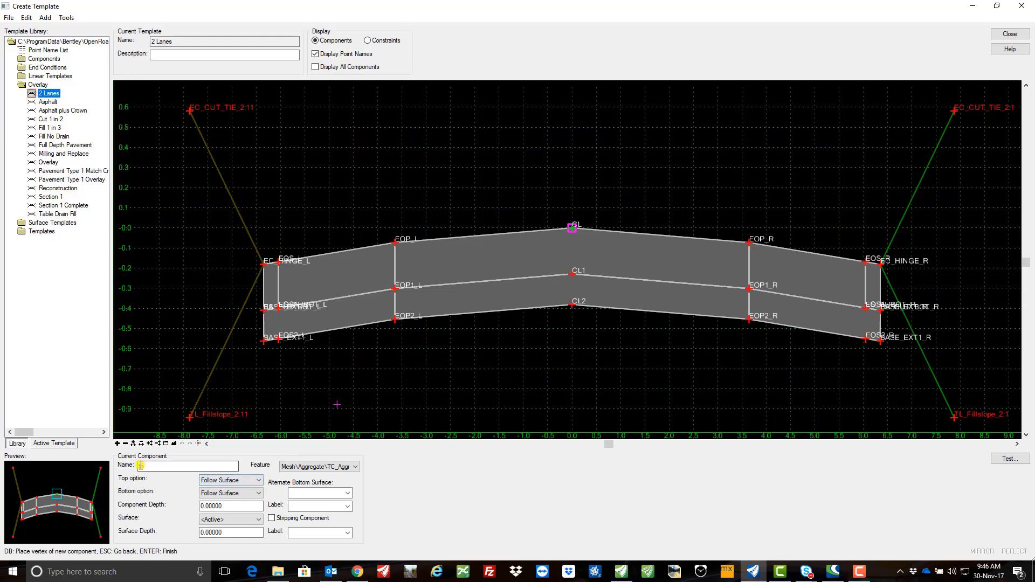
{"action": "type", "text": "TC_Topsoil"}
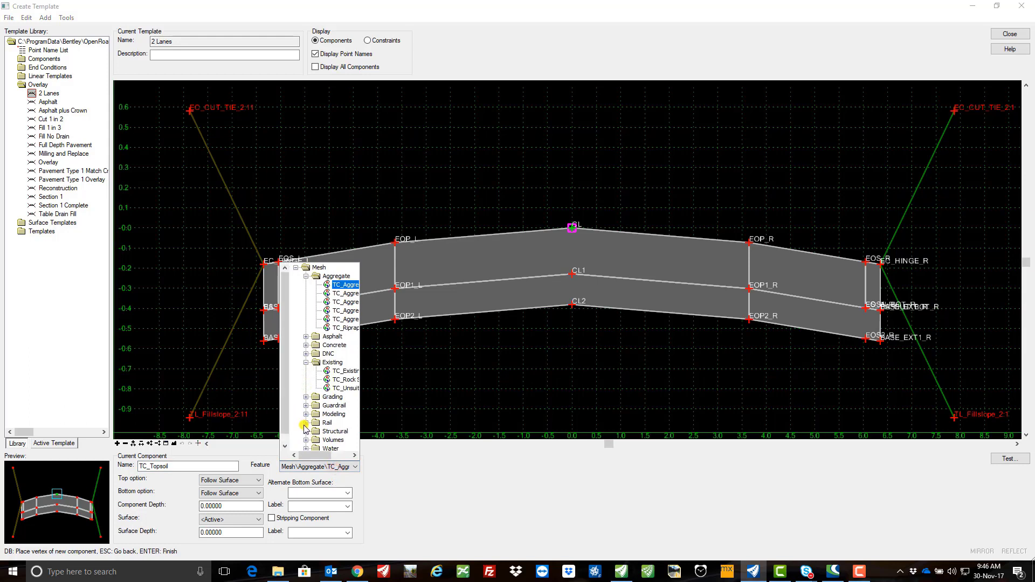
{"action": "scroll", "scroll_direction": "down", "scroll_amount": 3}
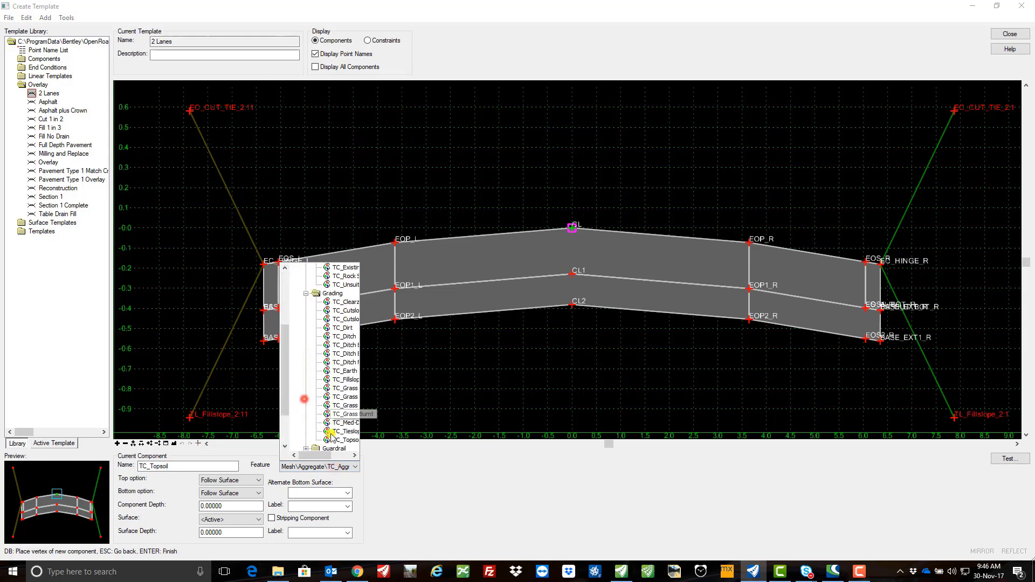
{"action": "left_click", "coordinate": [345, 440]}
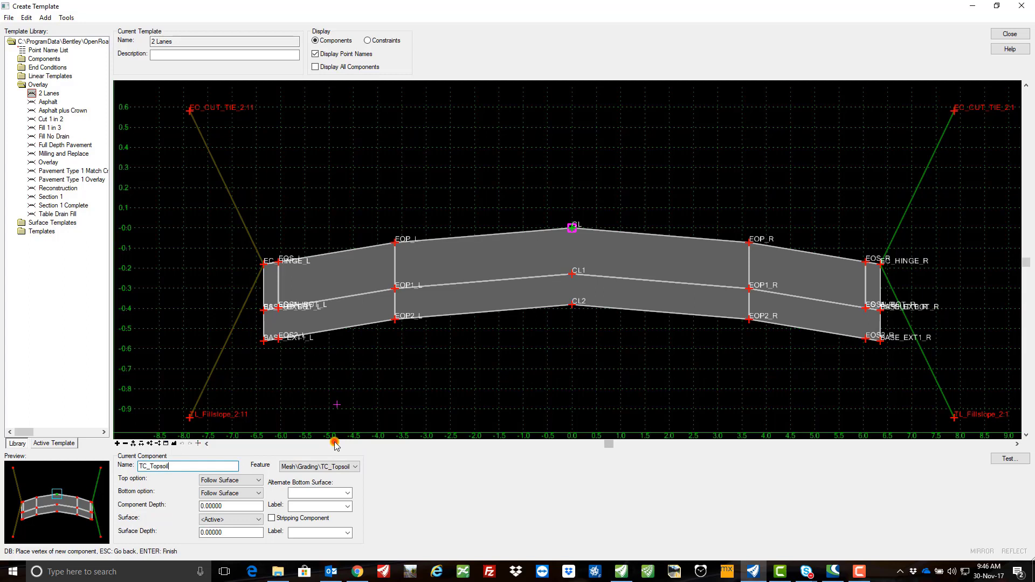
{"action": "mouse_move", "coordinate": [295, 467]}
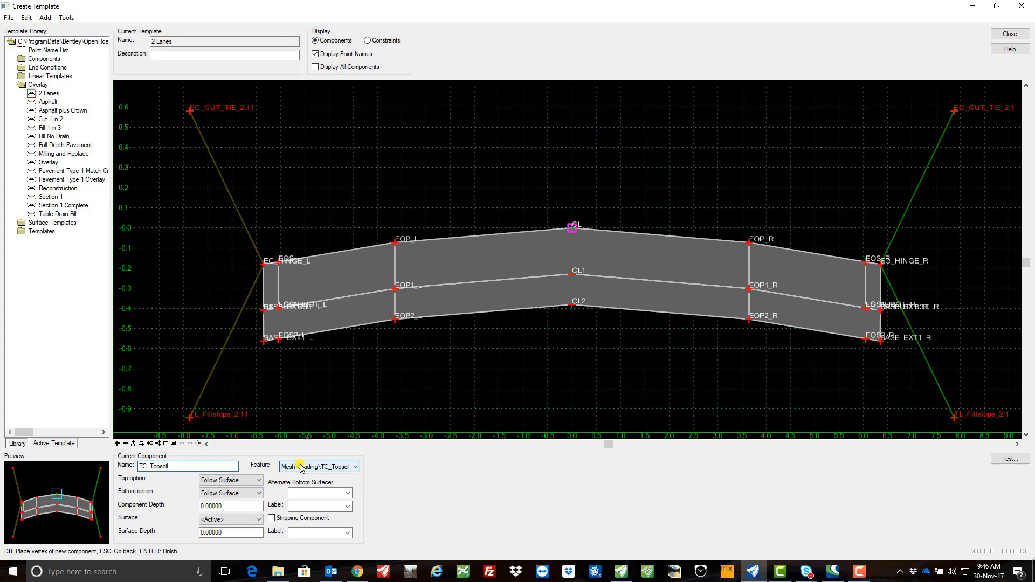
{"action": "mouse_move", "coordinate": [299, 468]}
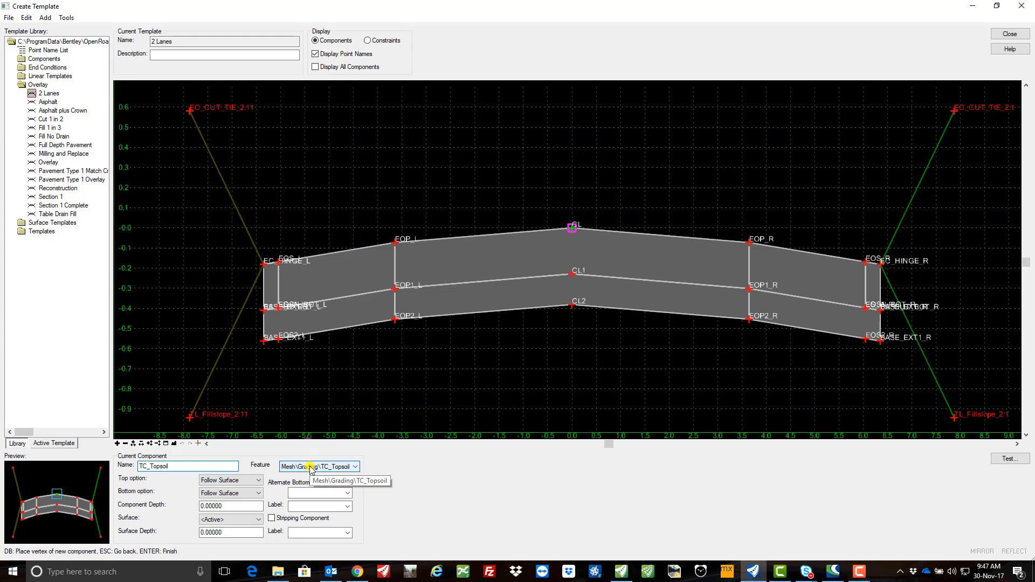
{"action": "mouse_move", "coordinate": [198, 457]}
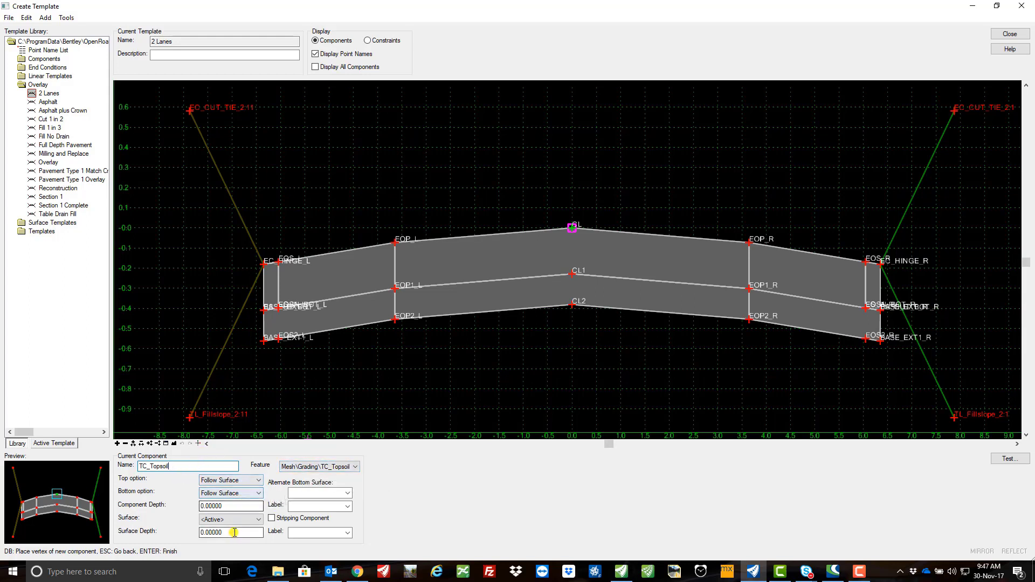
- Give it Surface Depth 0.1, mark it a Stripping Component and label it Topsoil Strip
{"action": "type", "text": "0.1"}
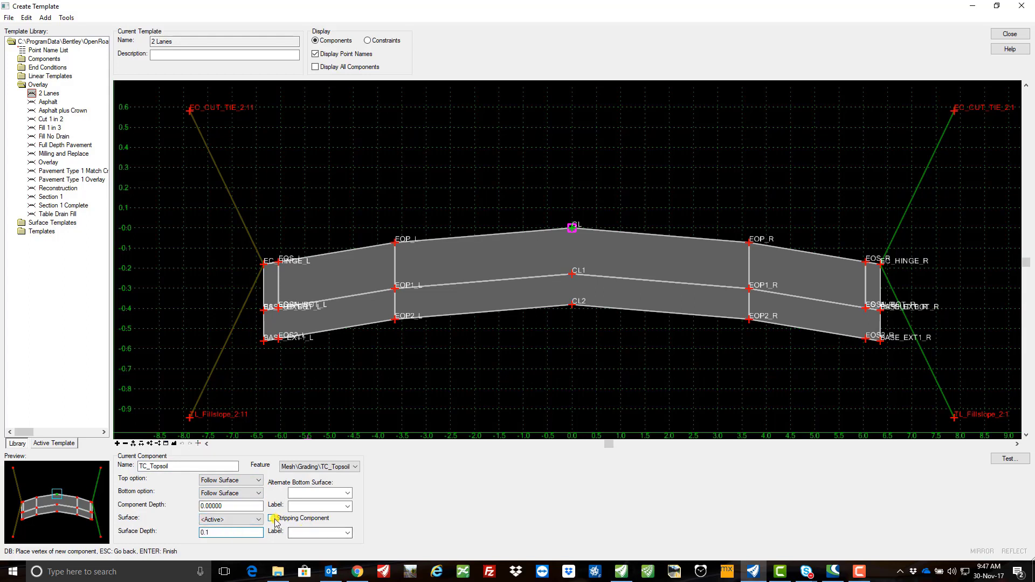
{"action": "left_click", "coordinate": [272, 518]}
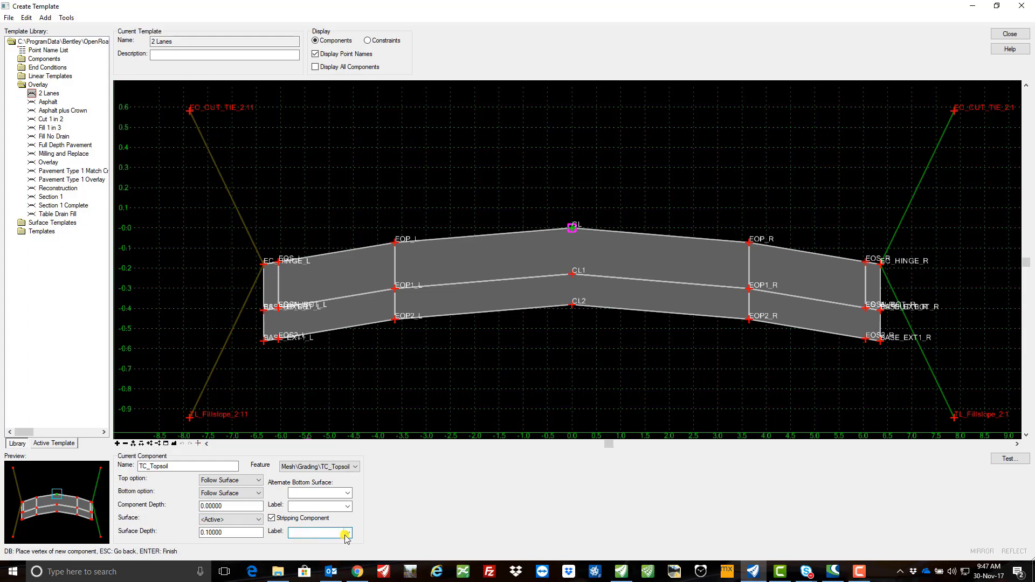
{"action": "left_click", "coordinate": [348, 533]}
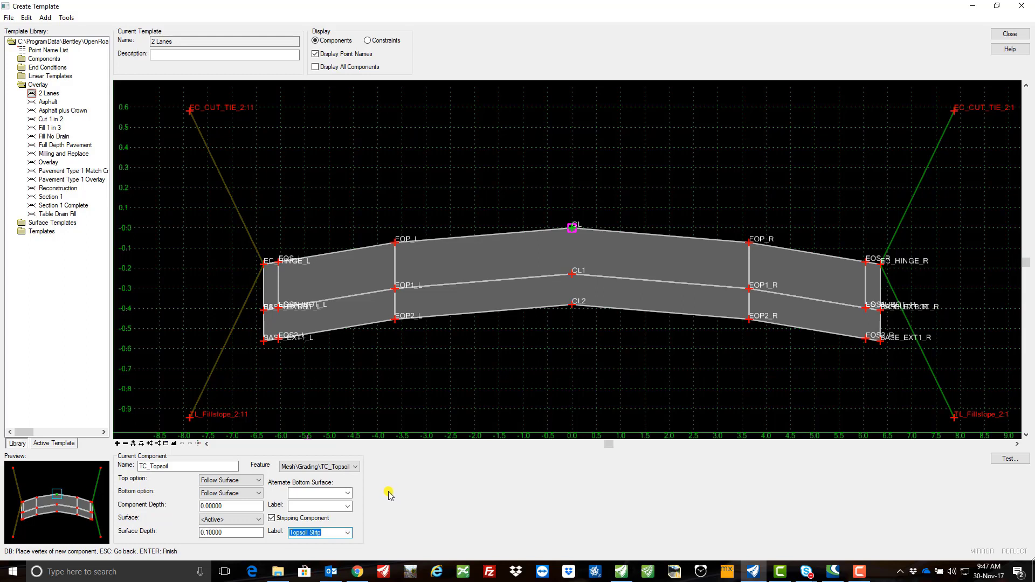
{"action": "mouse_move", "coordinate": [449, 401]}
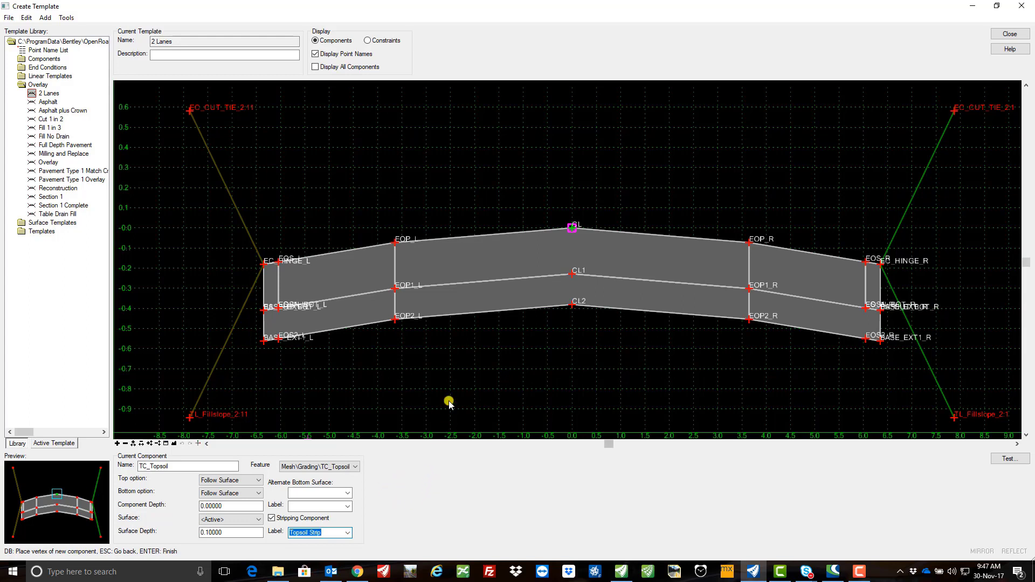
{"action": "mouse_move", "coordinate": [452, 391]}
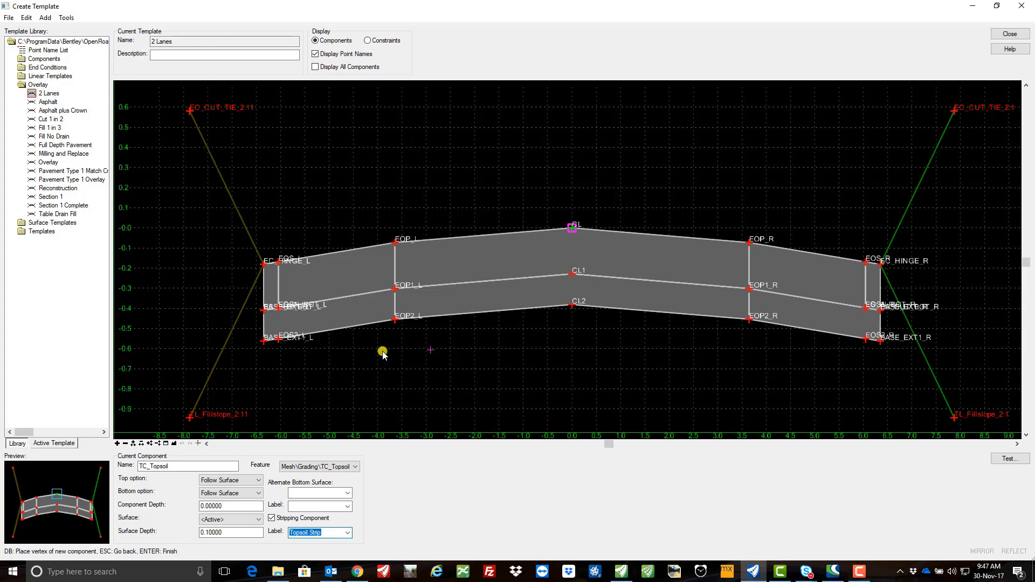
- Place the TC_Topsoil strip beneath the pavement and bring up Add New Component again
{"action": "left_click", "coordinate": [263, 341]}
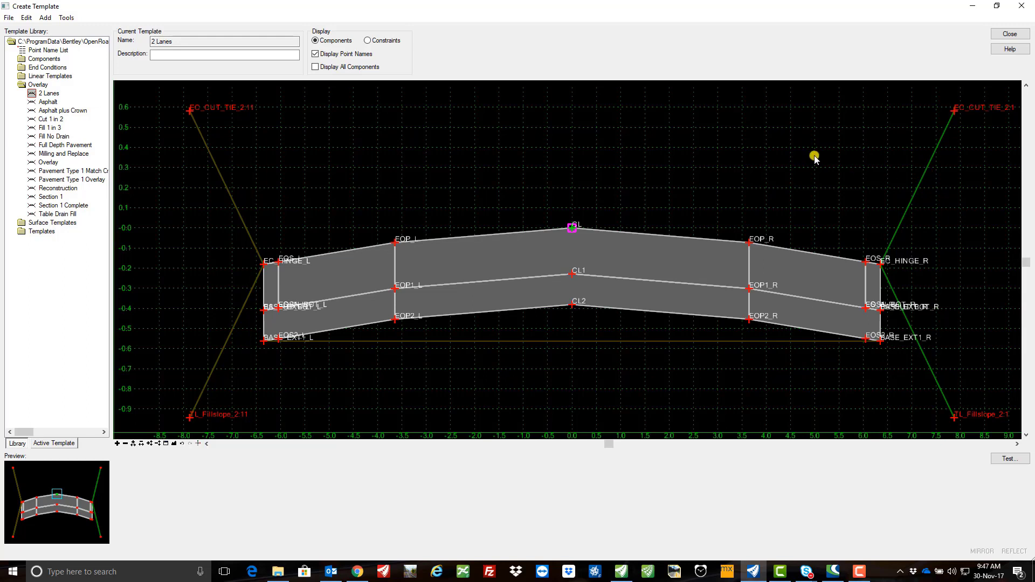
{"action": "right_click", "coordinate": [814, 156]}
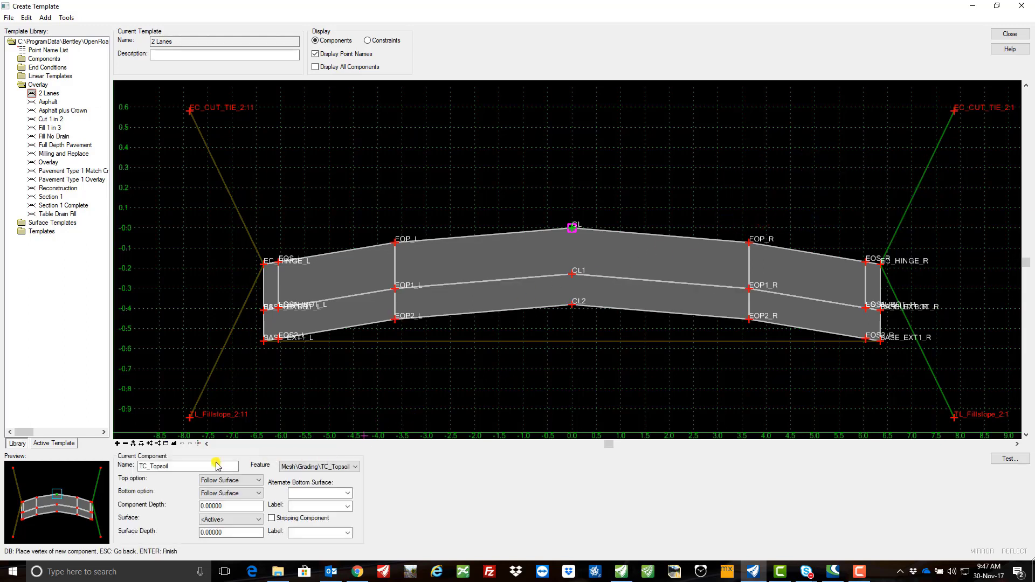
- Mark the second TC_Topsoil as a Stripping Component with the Topsoil Strip label
{"action": "left_click", "coordinate": [272, 517]}
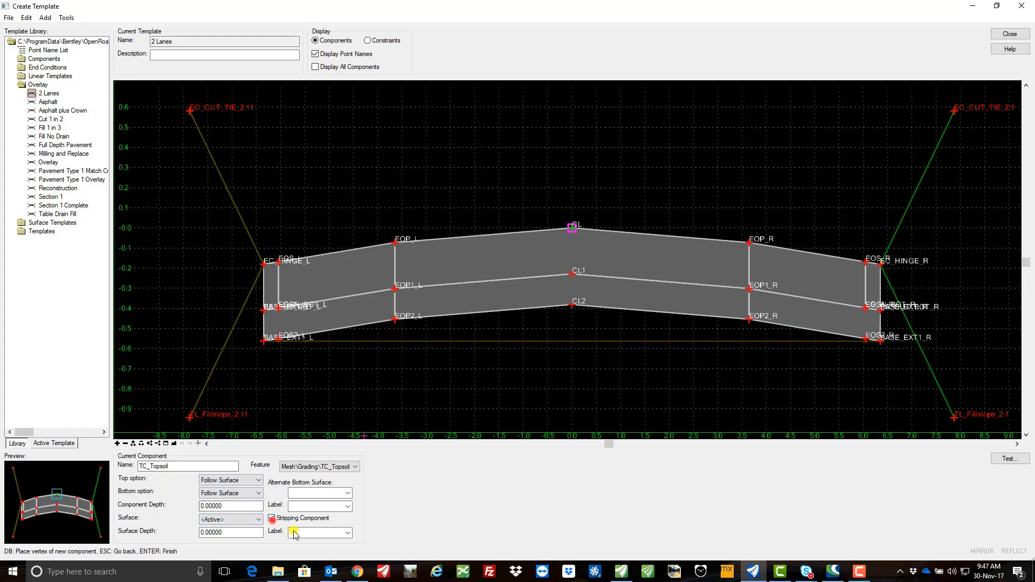
{"action": "left_click", "coordinate": [346, 532]}
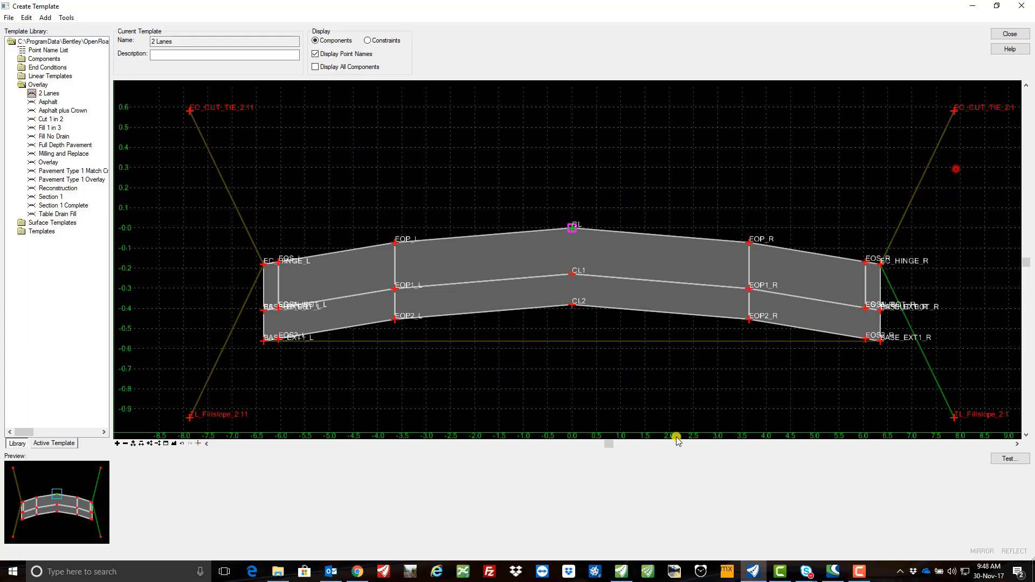
{"action": "right_click", "coordinate": [501, 421]}
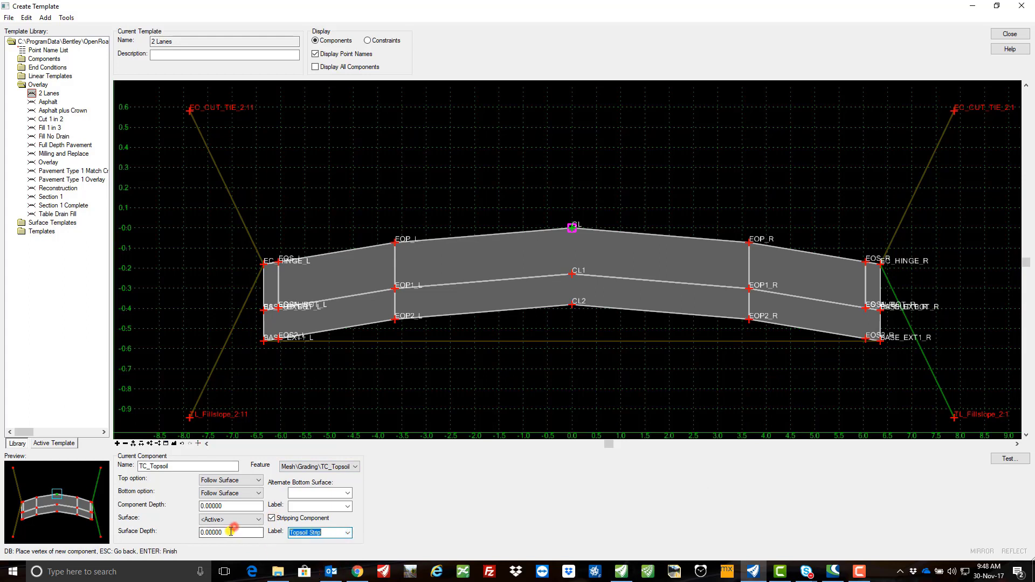
- Set Surface Depth 0.1, place the strip on the right fill slope and Finish it
{"action": "type", "text": "0.1"}
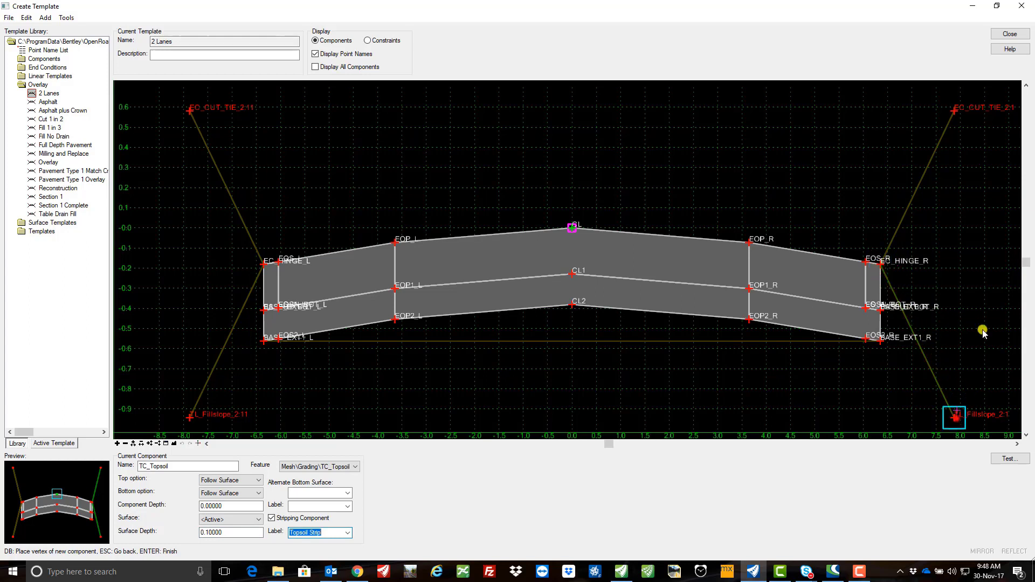
{"action": "right_click", "coordinate": [982, 329]}
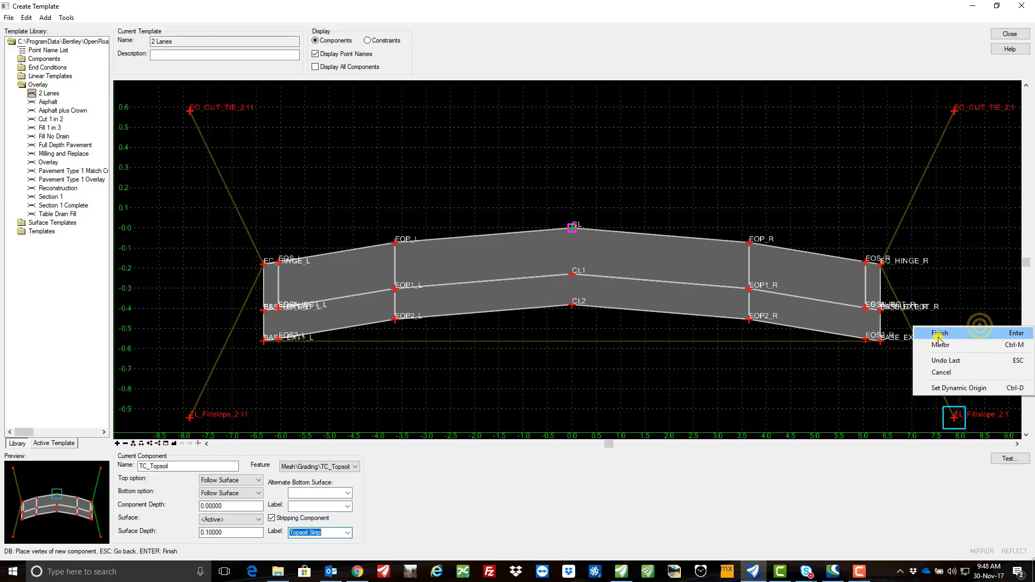
{"action": "left_click", "coordinate": [940, 333]}
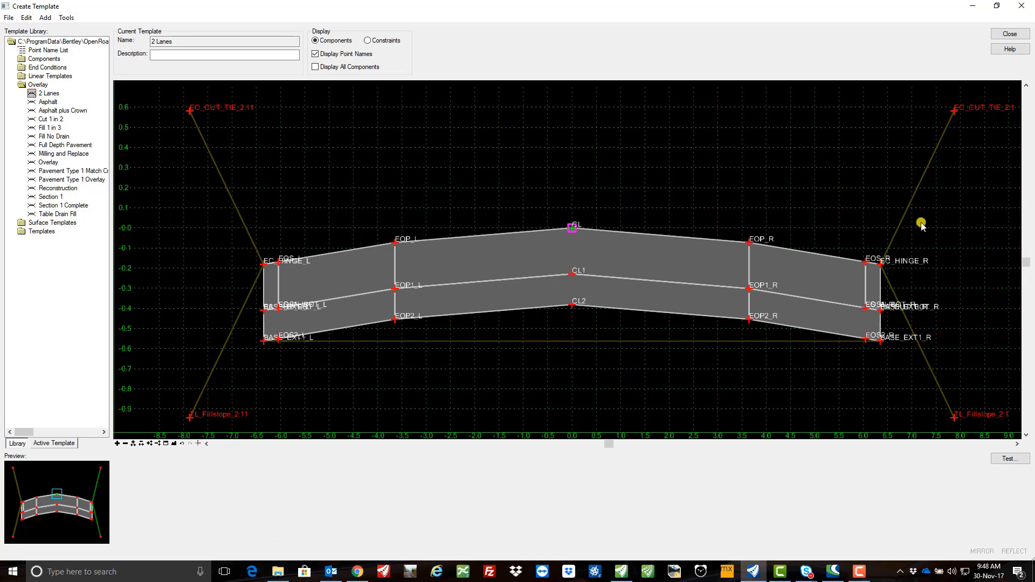
{"action": "mouse_move", "coordinate": [954, 351]}
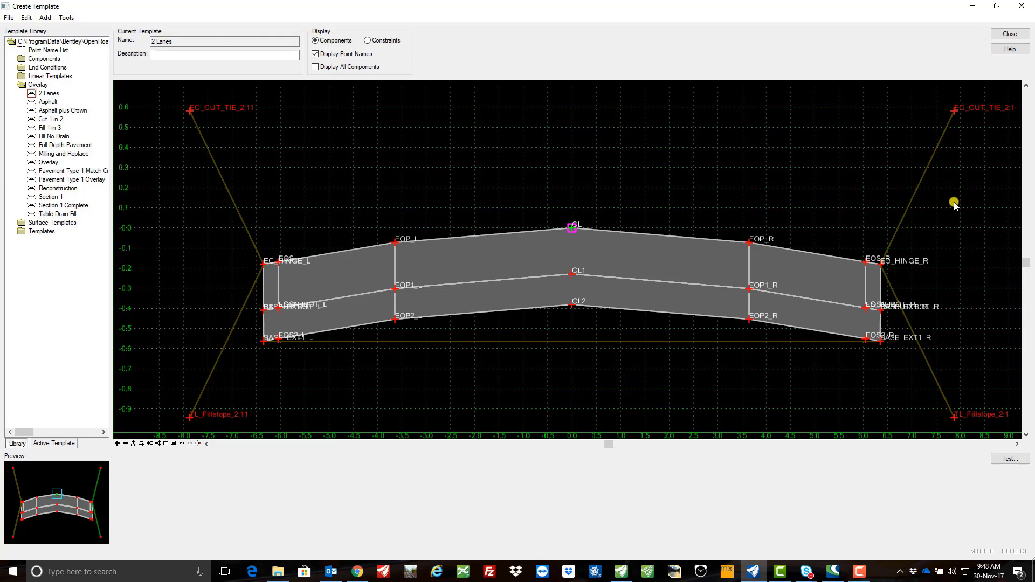
{"action": "mouse_move", "coordinate": [910, 202]}
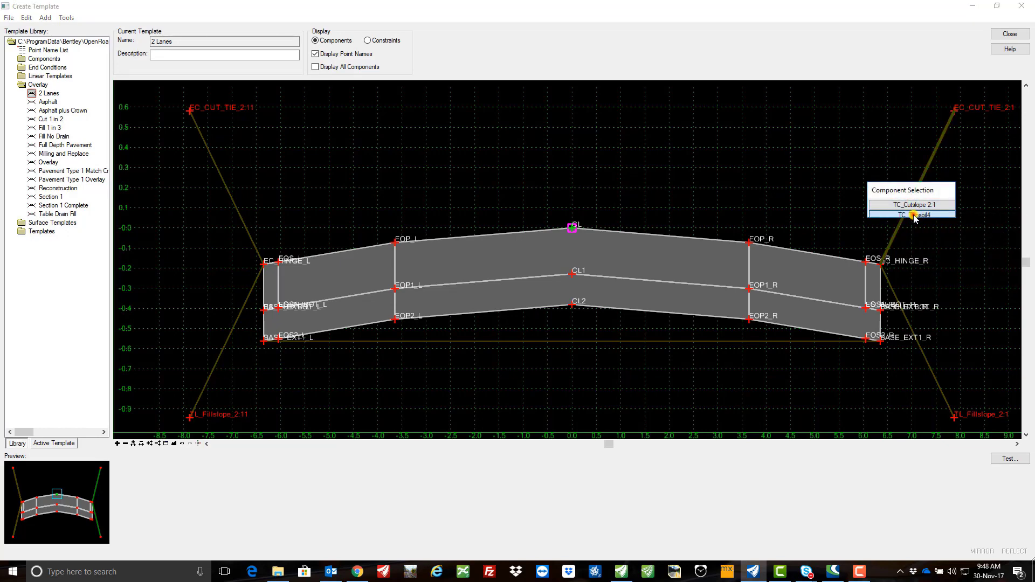
- Edit TC_Topsoil4, parent it to the right TC_Cutslope 2:1 and apply
{"action": "left_click", "coordinate": [913, 214]}
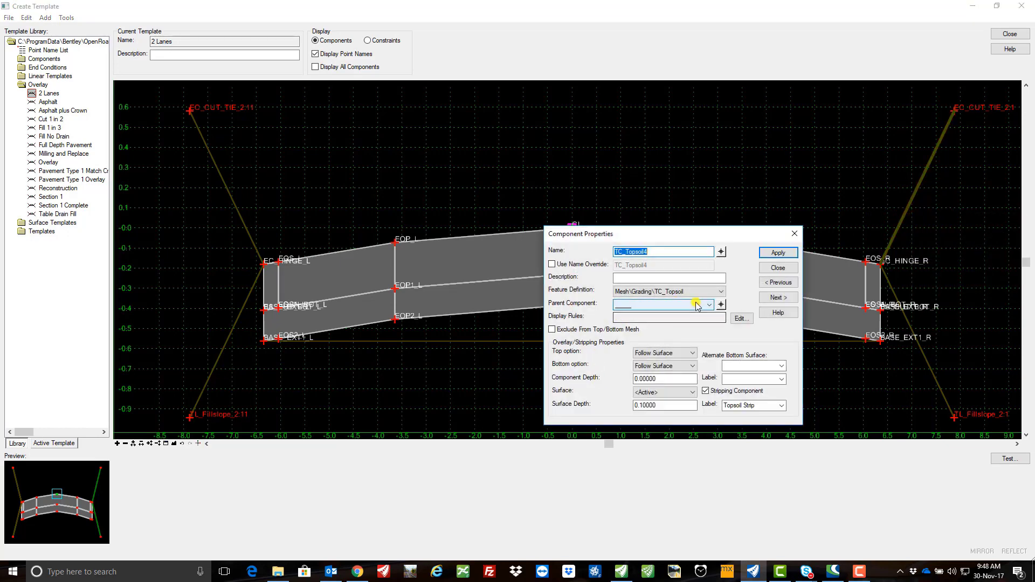
{"action": "left_click", "coordinate": [709, 304]}
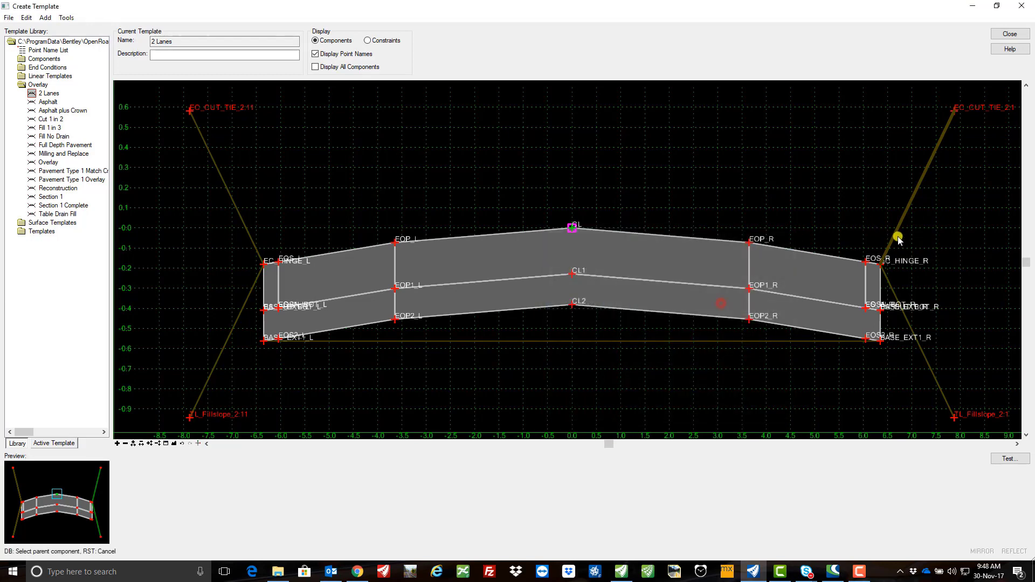
{"action": "left_click", "coordinate": [897, 239]}
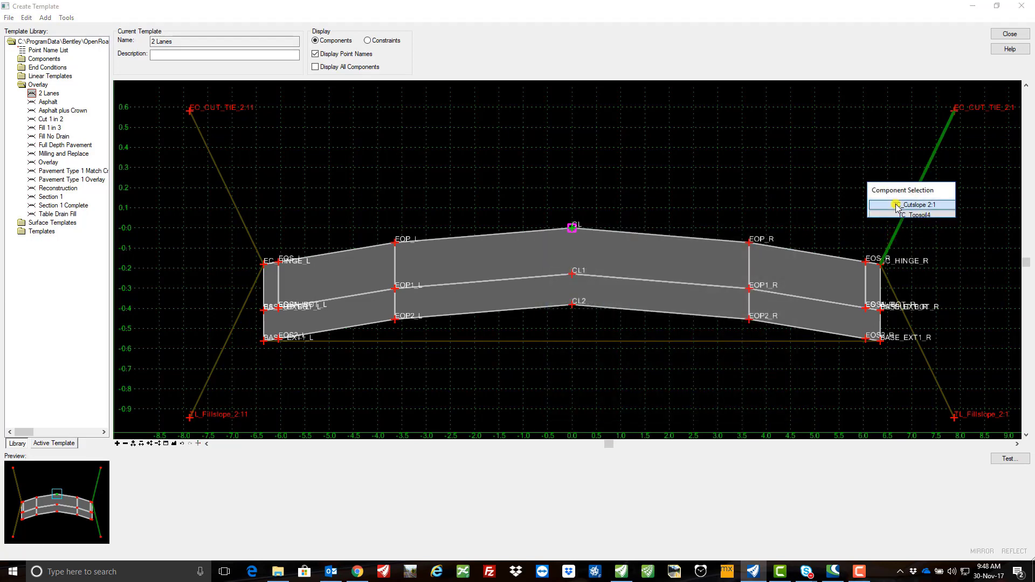
{"action": "left_click", "coordinate": [917, 214]}
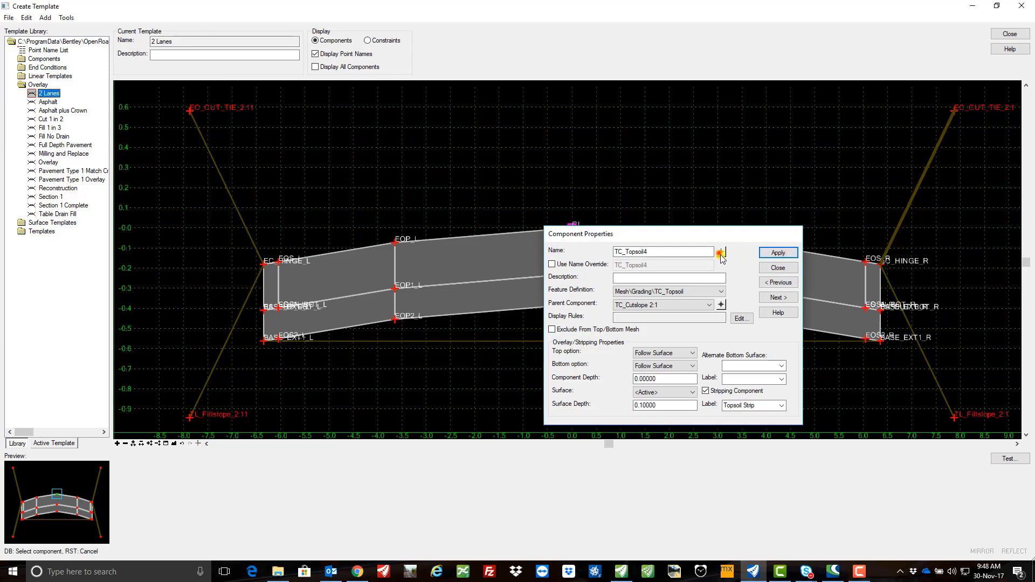
{"action": "left_click", "coordinate": [778, 268]}
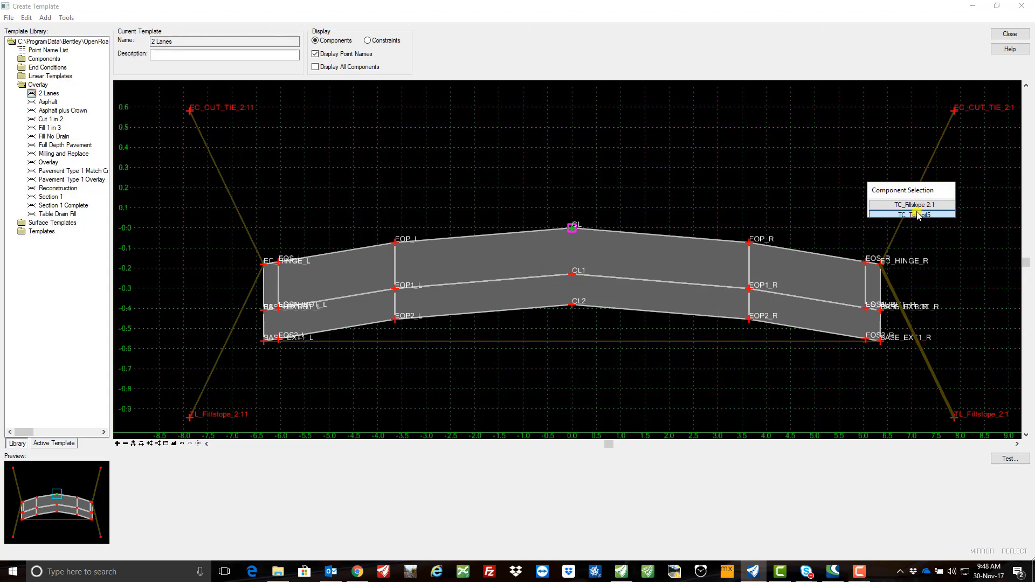
- Edit TC_Topsoil5, apply its stripping settings and close Edit Component
{"action": "left_click", "coordinate": [912, 212]}
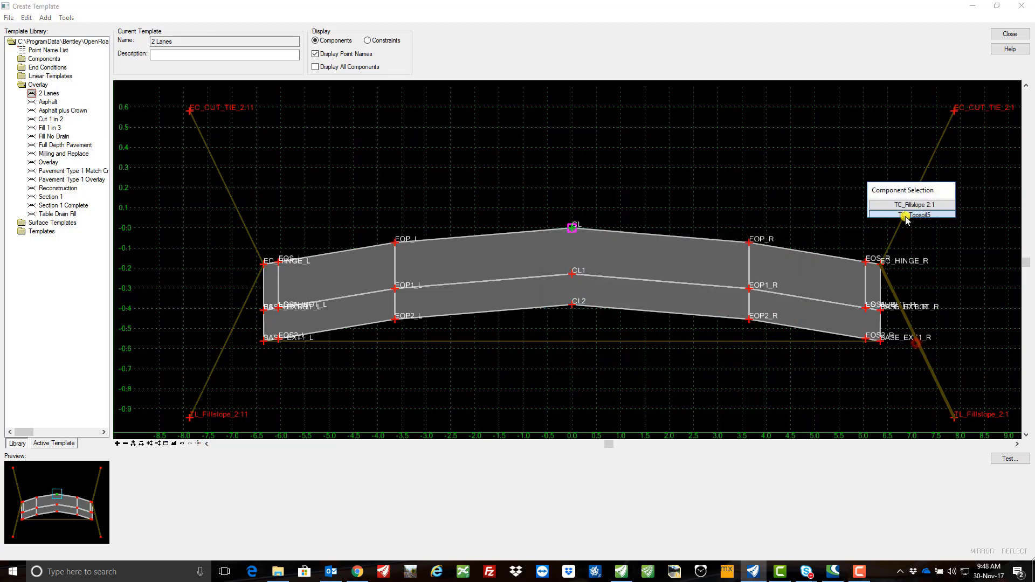
{"action": "left_click", "coordinate": [911, 214]}
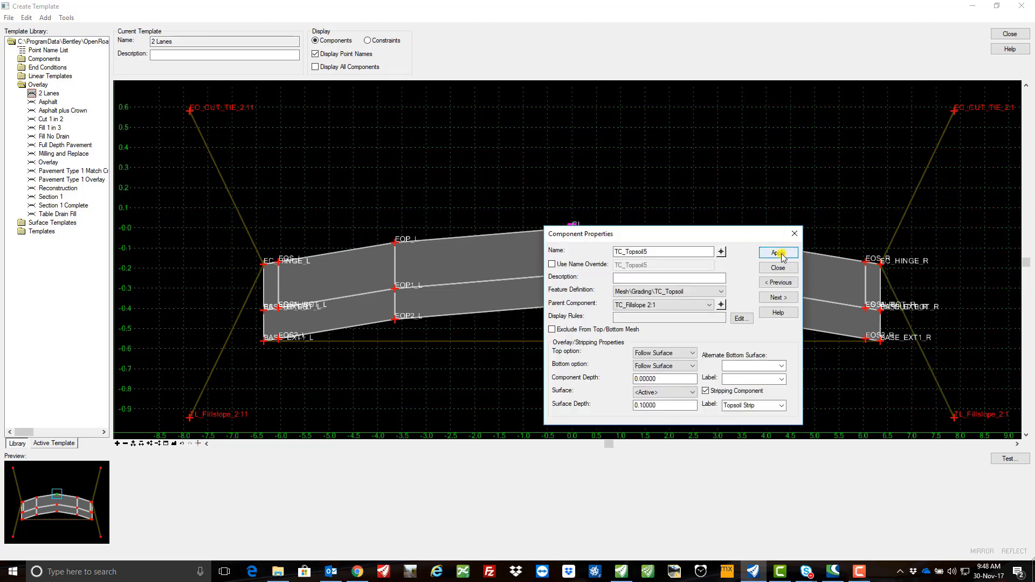
{"action": "left_click", "coordinate": [778, 252]}
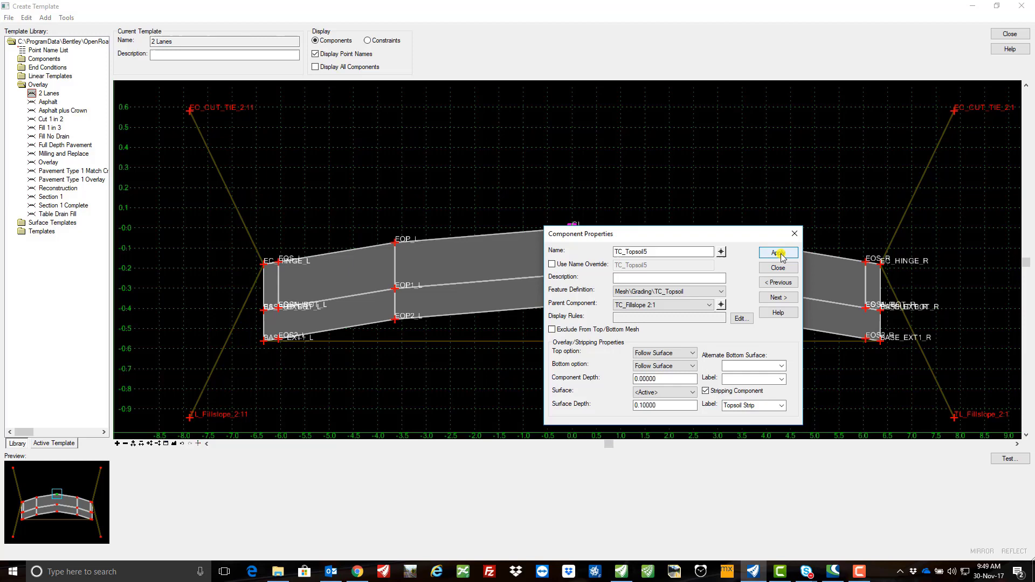
{"action": "left_click", "coordinate": [778, 252]}
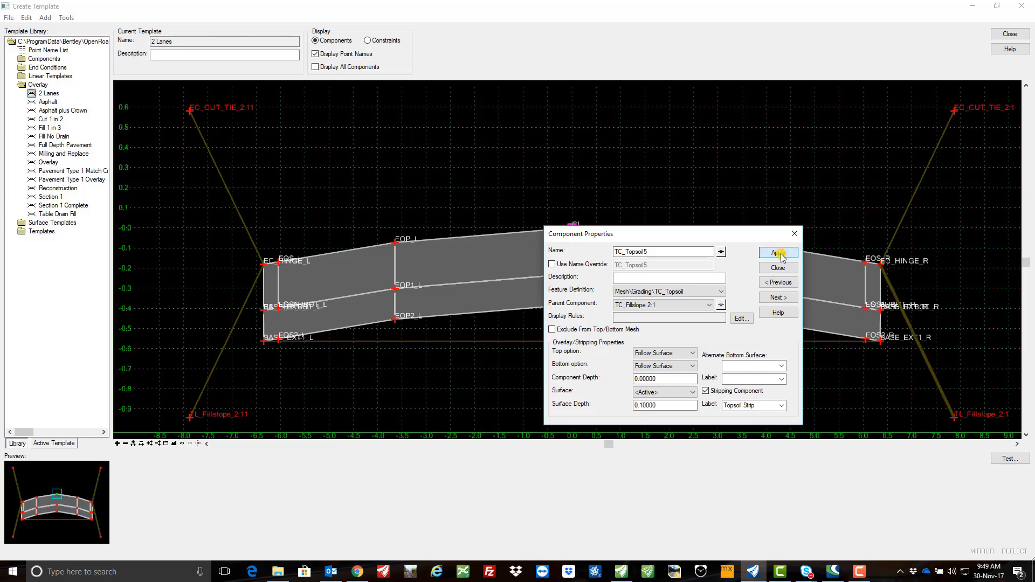
{"action": "left_click", "coordinate": [778, 252]}
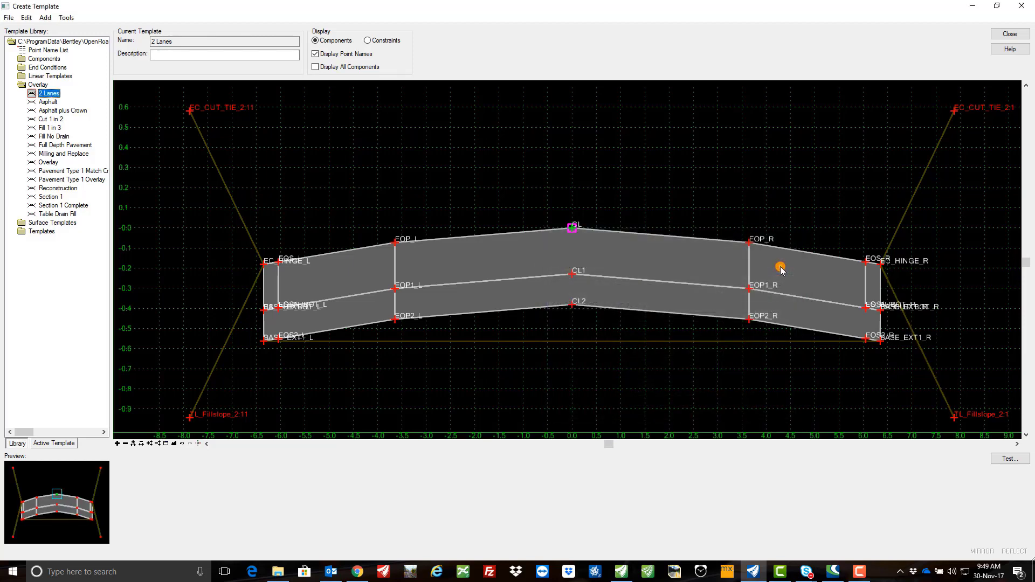
{"action": "left_click", "coordinate": [1009, 458]}
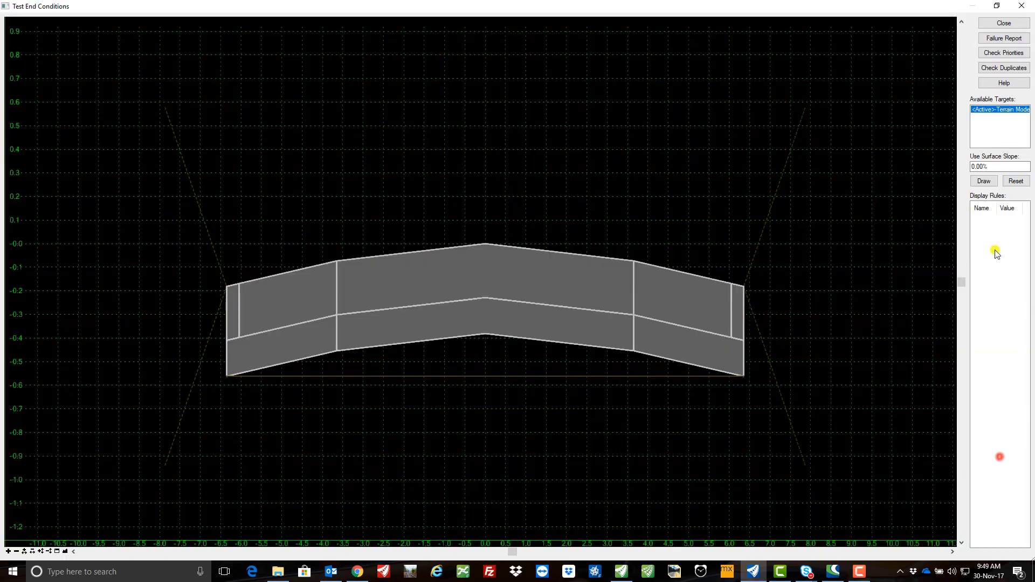
{"action": "left_click", "coordinate": [983, 181]}
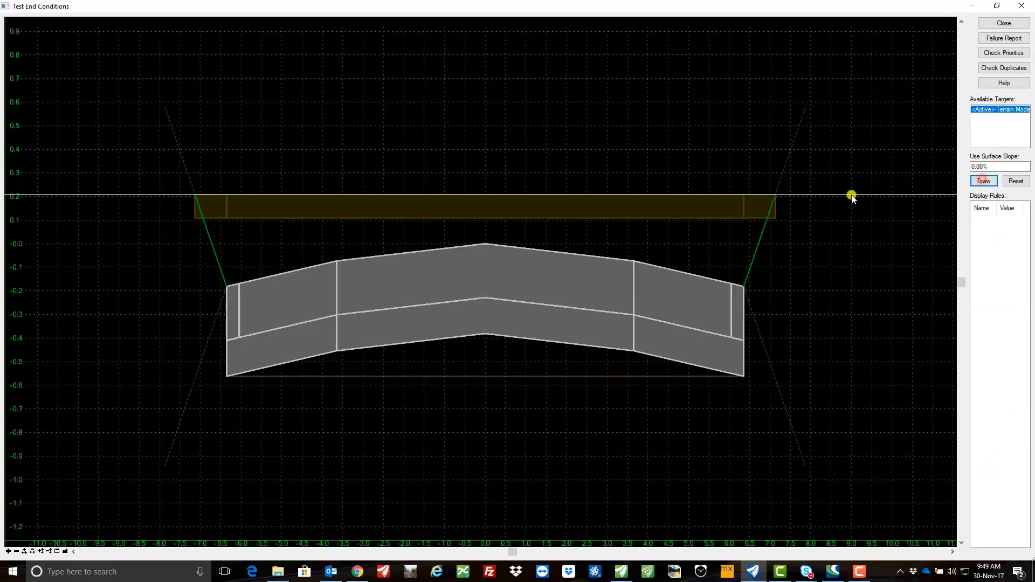
{"action": "left_click", "coordinate": [984, 181]}
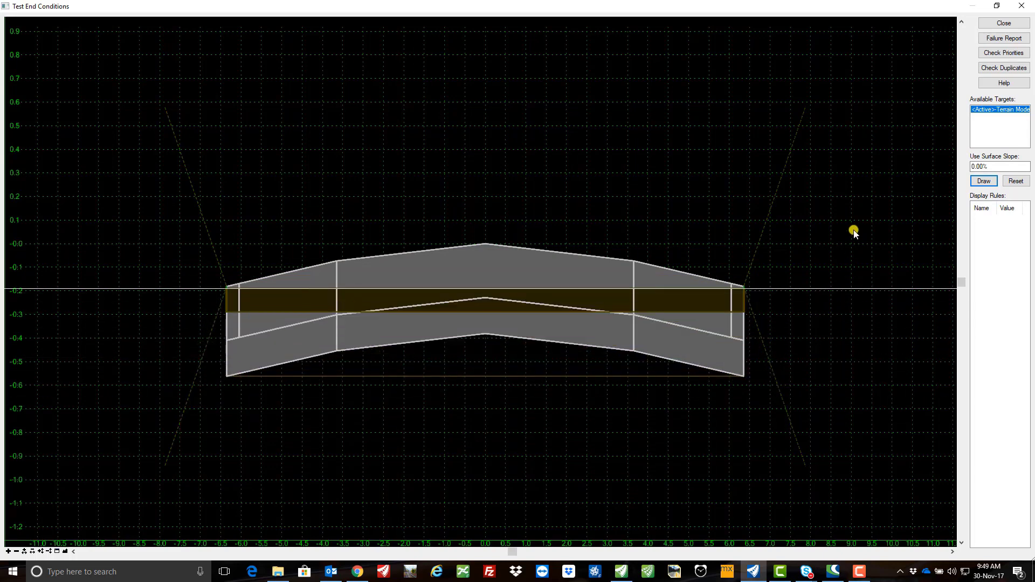
{"action": "left_click", "coordinate": [1007, 23]}
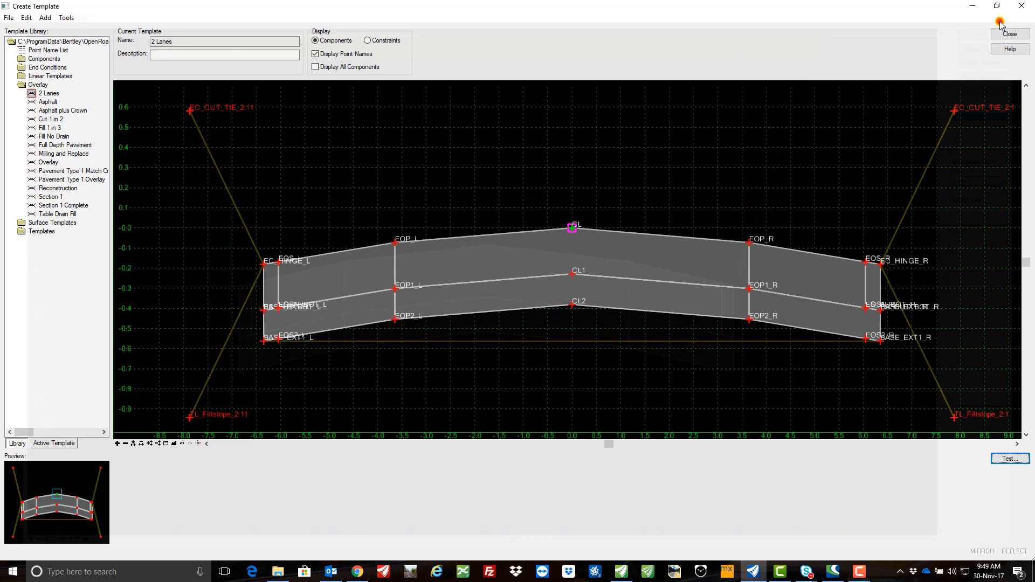
- Close Create Template and reprocess the LondonRd corridor with the revised 2 Lanes template
{"action": "left_click", "coordinate": [9, 21]}
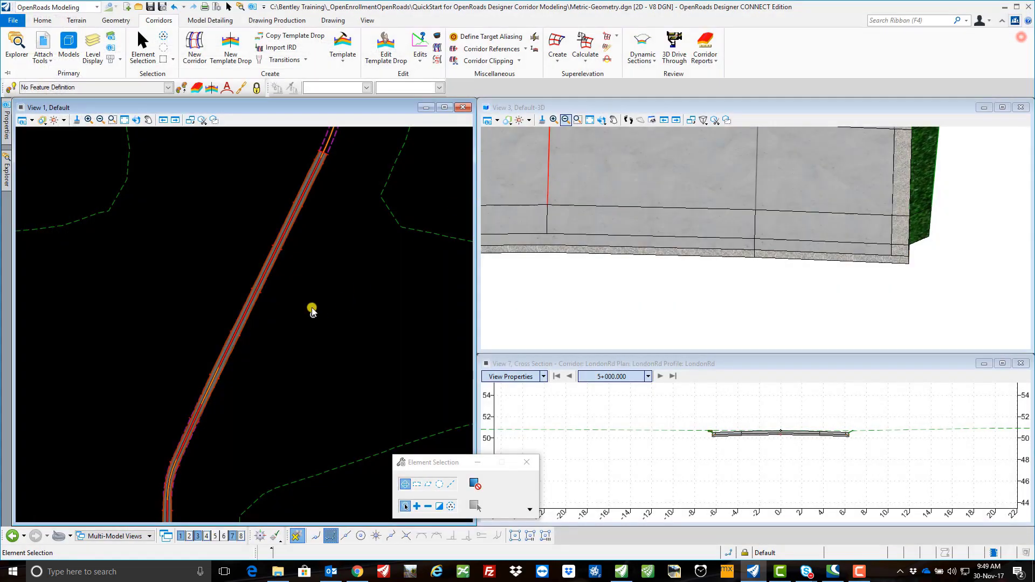
{"action": "left_click", "coordinate": [280, 252]}
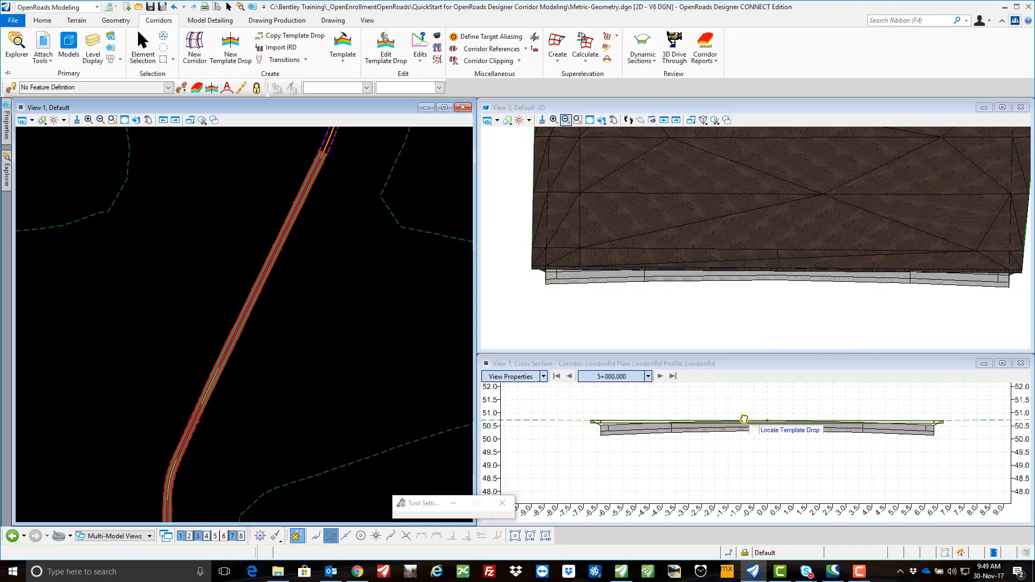
- Step the cross-section view through stations from 5+000 to 5+070
{"action": "left_click", "coordinate": [660, 376]}
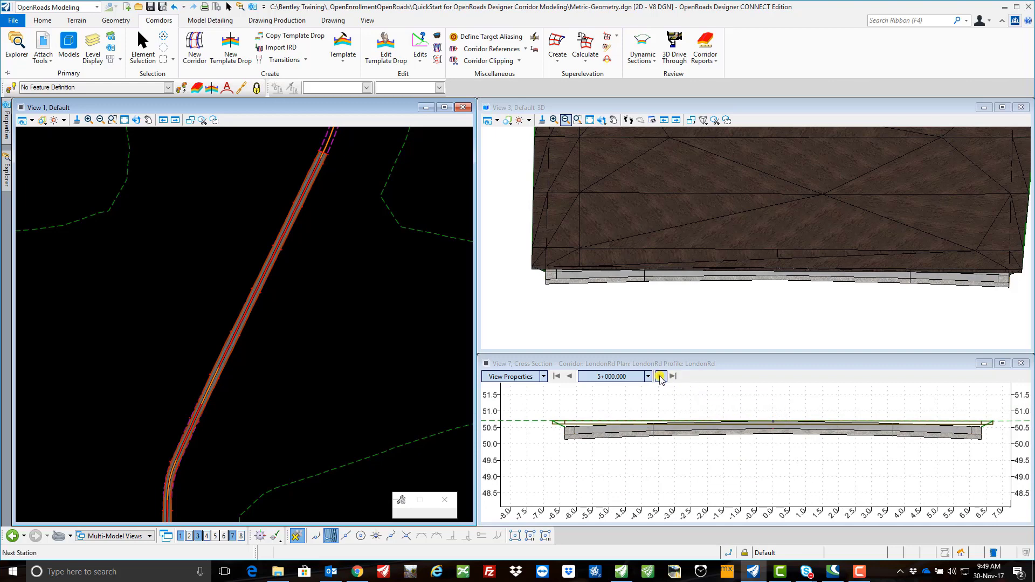
{"action": "left_click", "coordinate": [660, 376]}
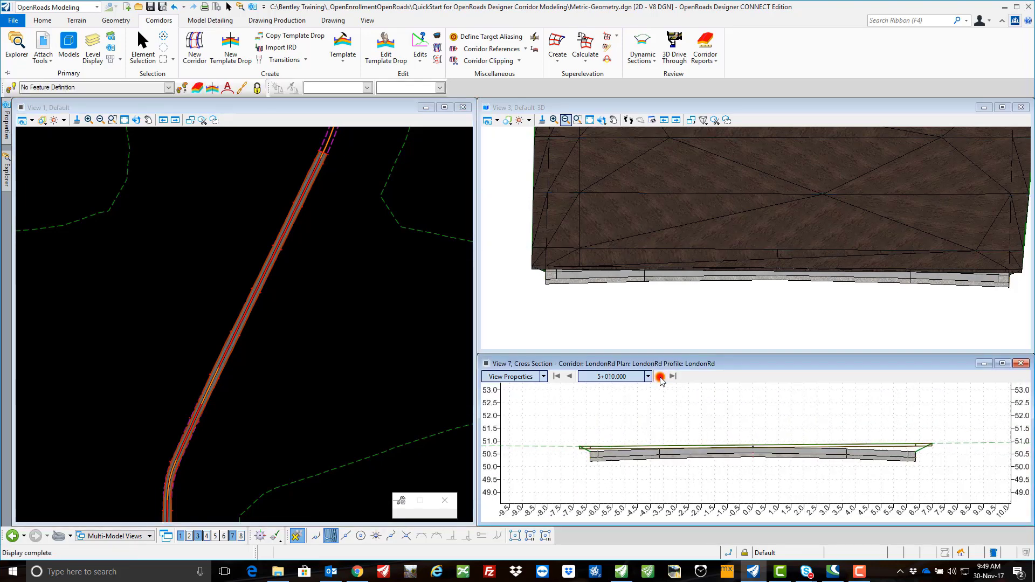
{"action": "left_click", "coordinate": [660, 377]}
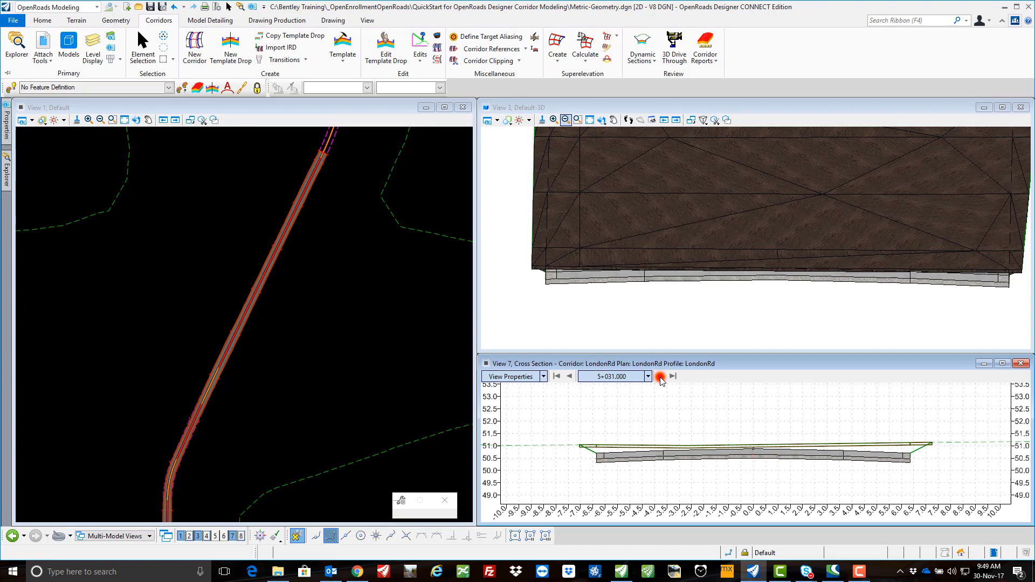
{"action": "left_click", "coordinate": [660, 376]}
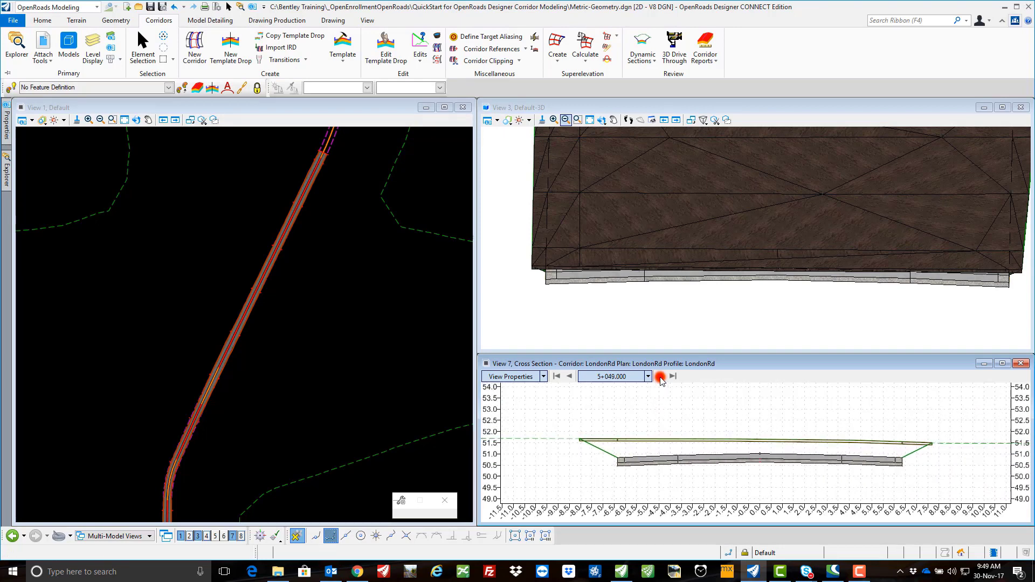
{"action": "left_click", "coordinate": [660, 377]}
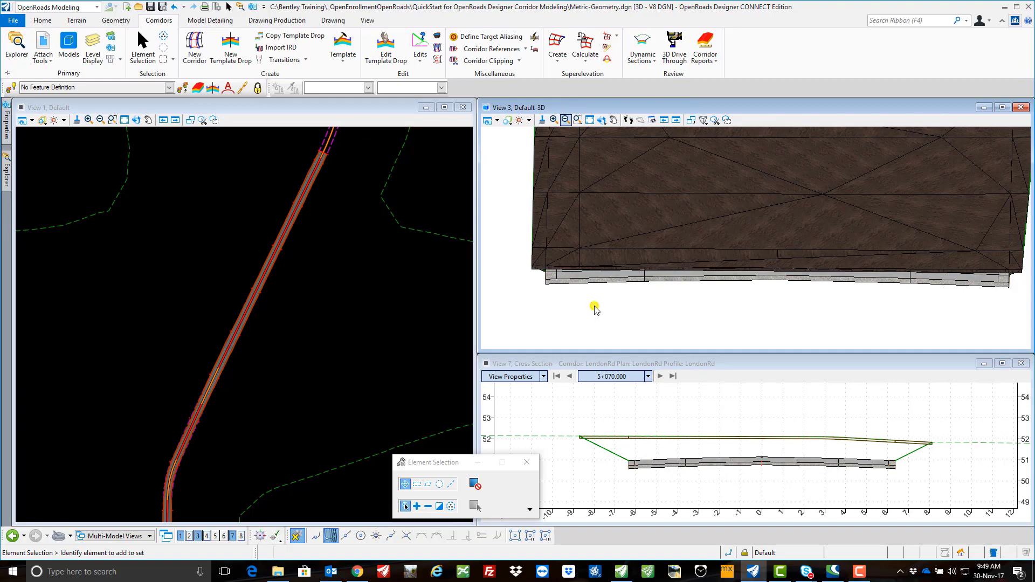
- Set View 3 to Top, advance the cross section to 5+289 and open View Properties
{"action": "left_click", "coordinate": [658, 252]}
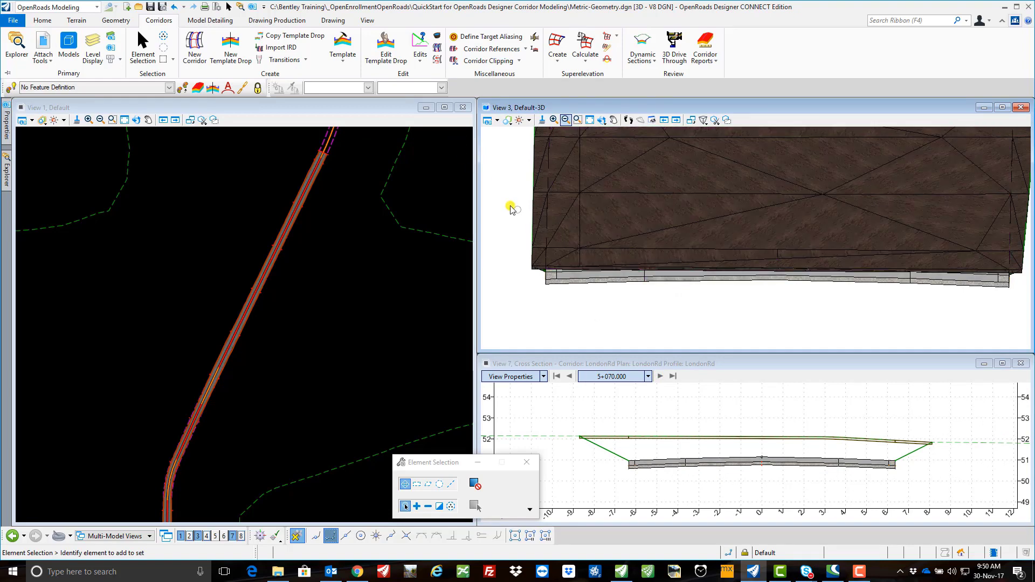
{"action": "left_click", "coordinate": [487, 120]}
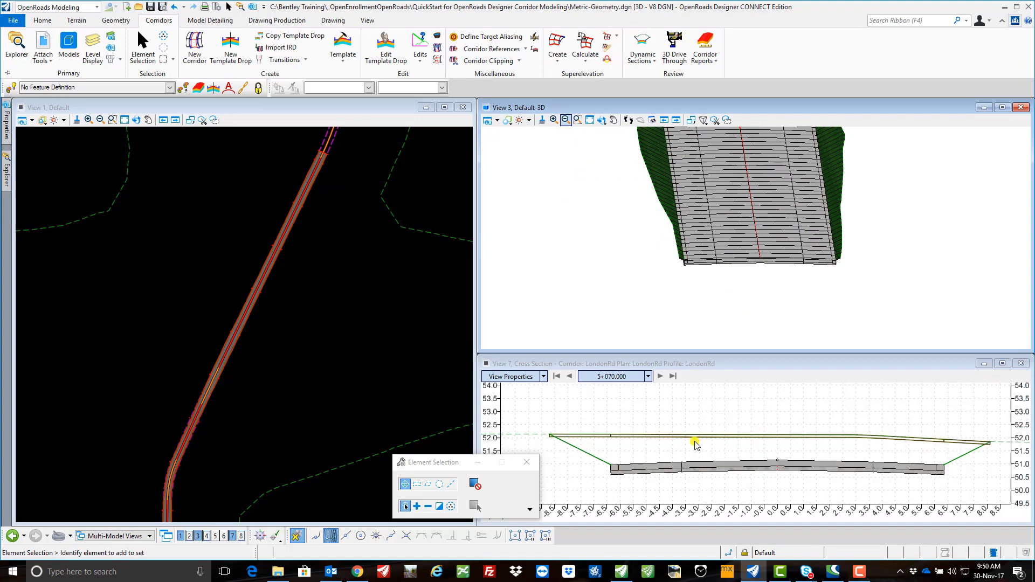
{"action": "mouse_move", "coordinate": [719, 445]}
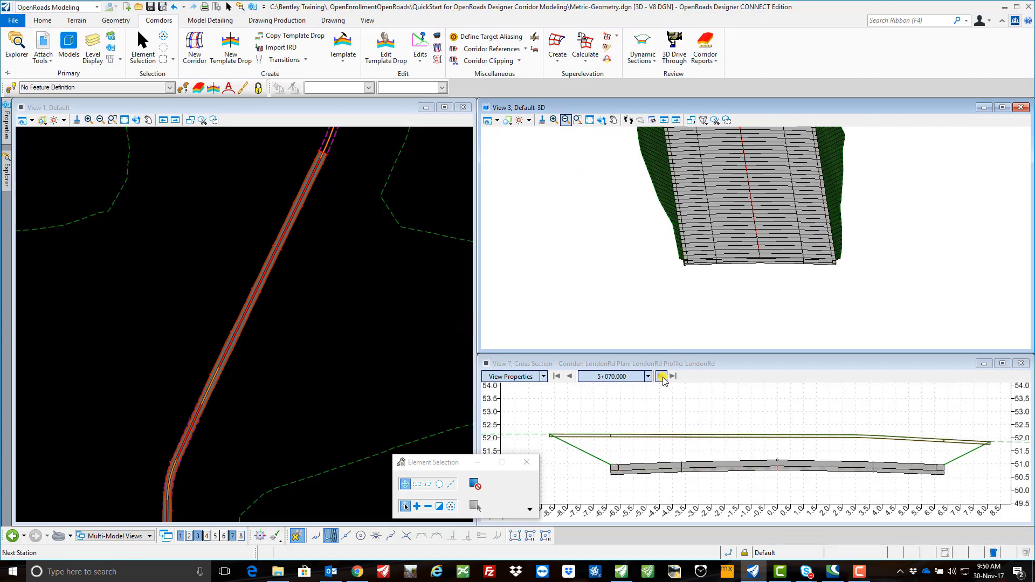
{"action": "left_click", "coordinate": [662, 377]}
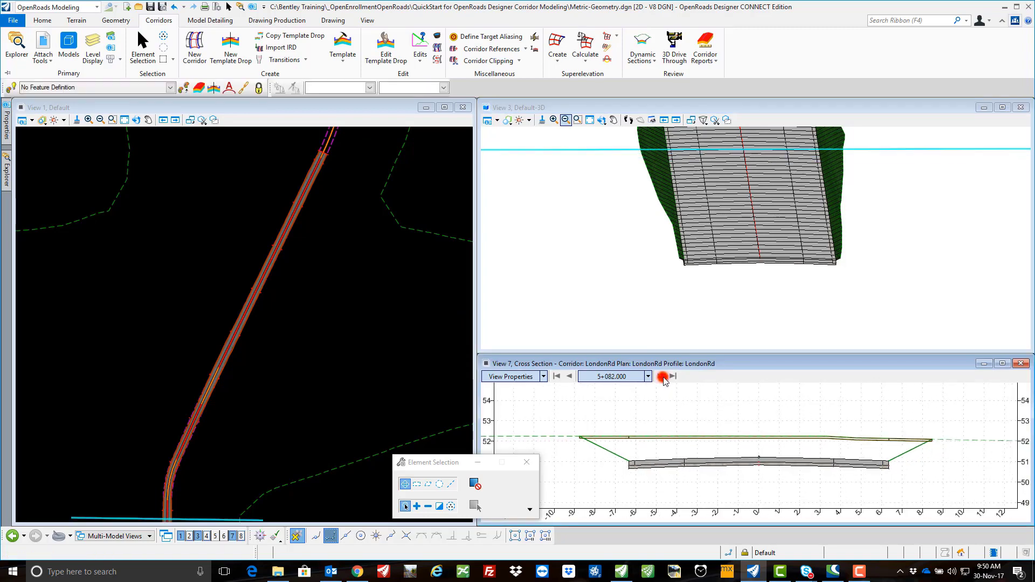
{"action": "left_click", "coordinate": [511, 376]}
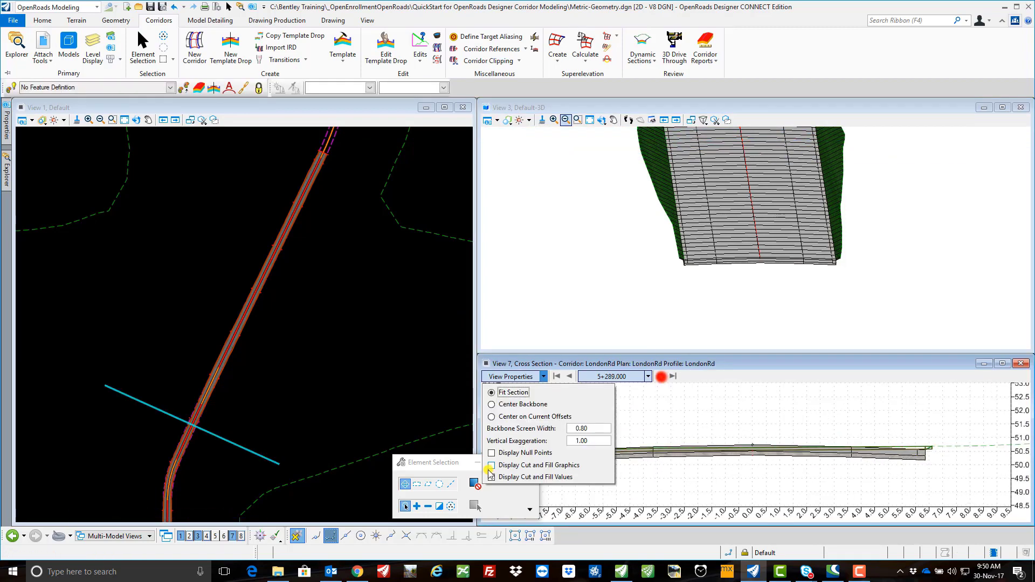
- Enable Display Cut and Fill Graphics so fill shading appears beneath the topsoil strip
{"action": "left_click", "coordinate": [491, 465]}
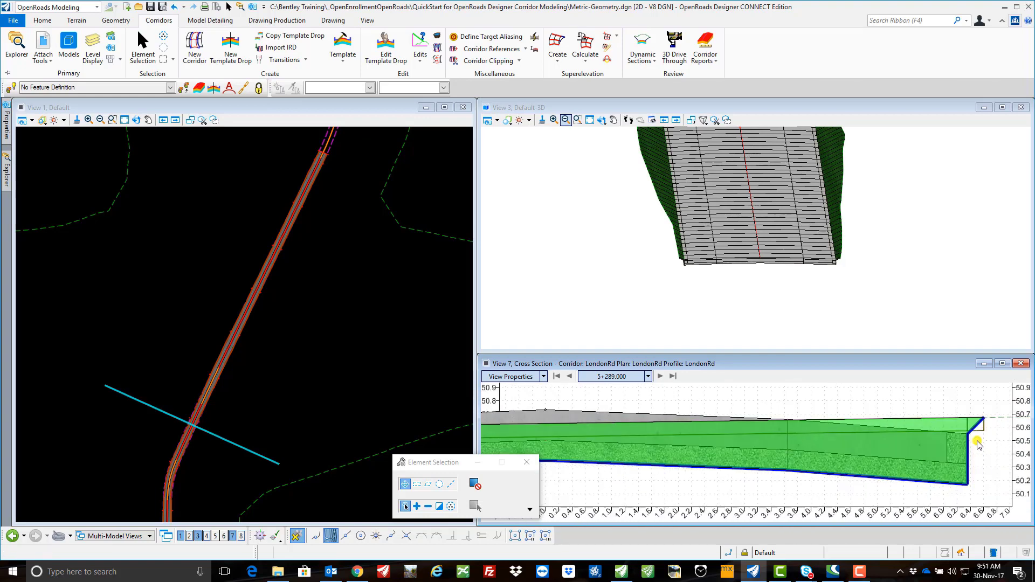
- Step back through stations 5+280 and 5+268 to 5+262 and zoom into the left-edge cut shading
{"action": "left_click", "coordinate": [571, 376]}
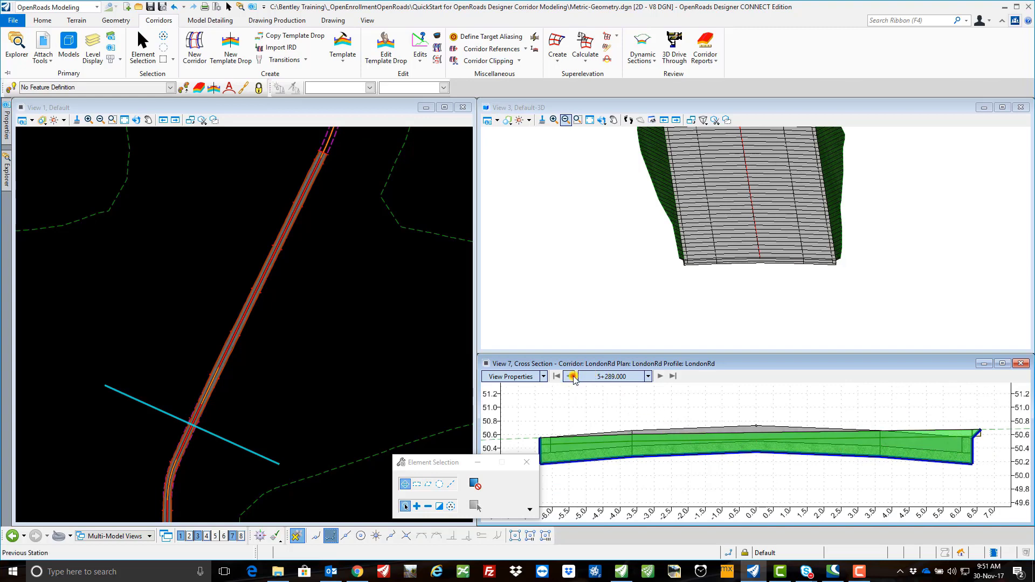
{"action": "left_click", "coordinate": [572, 377]}
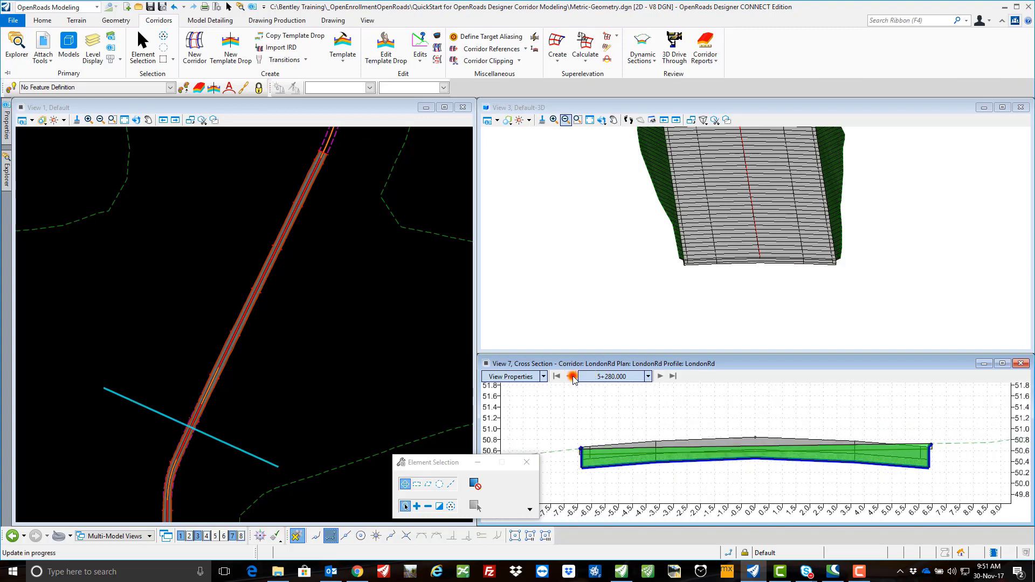
{"action": "left_click", "coordinate": [571, 377]}
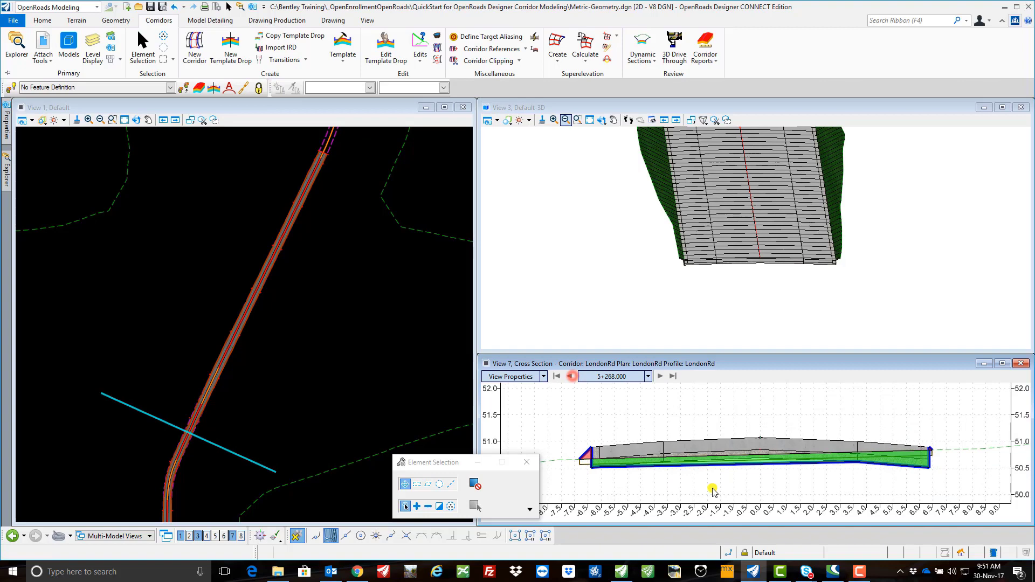
{"action": "left_click", "coordinate": [570, 376]}
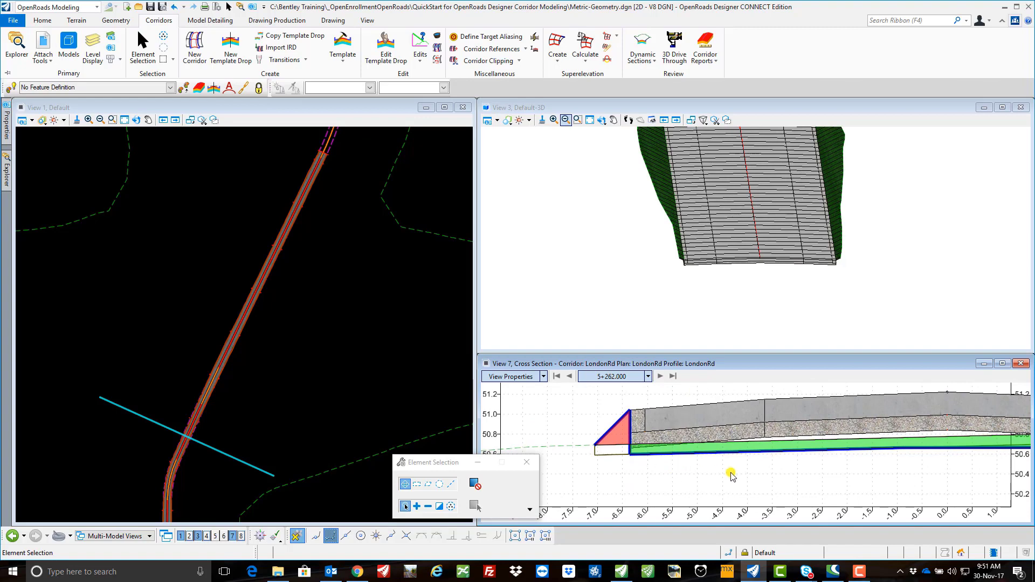
{"action": "left_click", "coordinate": [787, 454]}
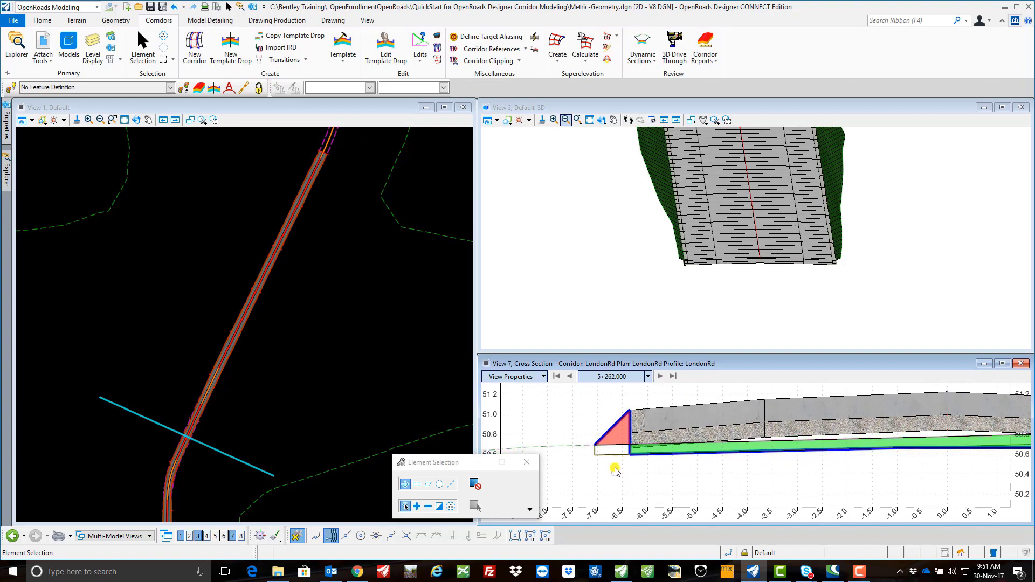
{"action": "mouse_move", "coordinate": [639, 474]}
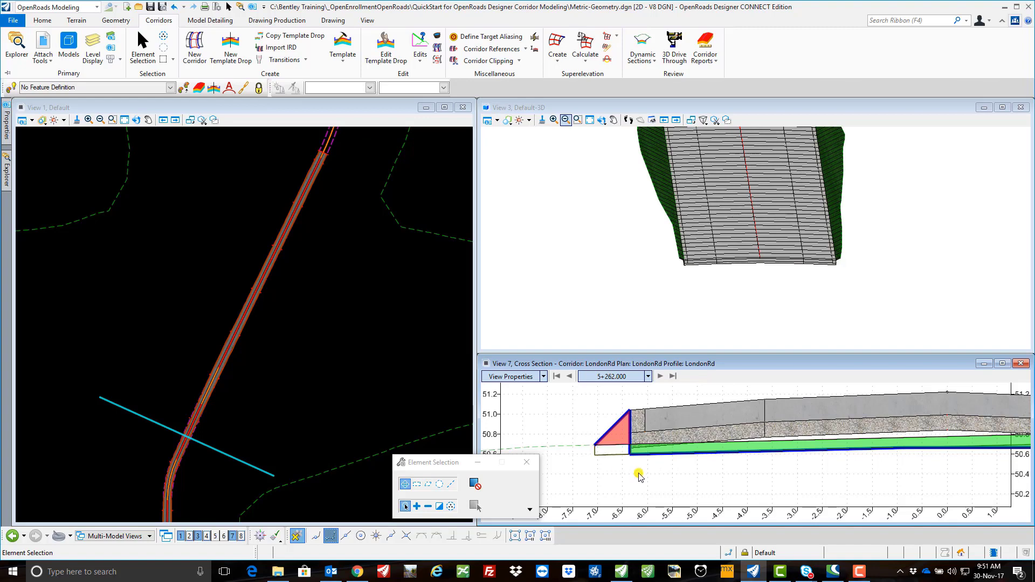
{"action": "mouse_move", "coordinate": [733, 470]}
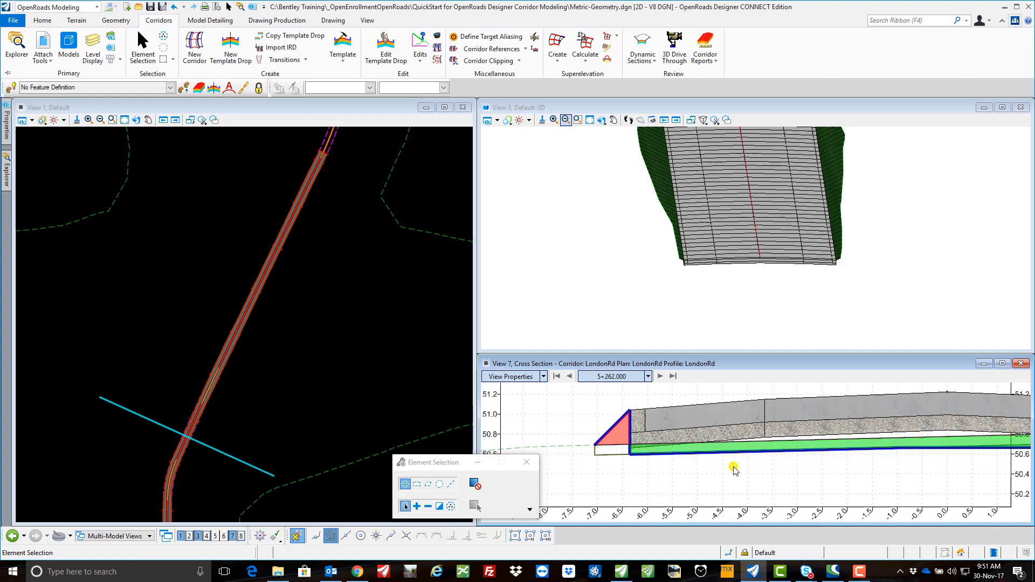